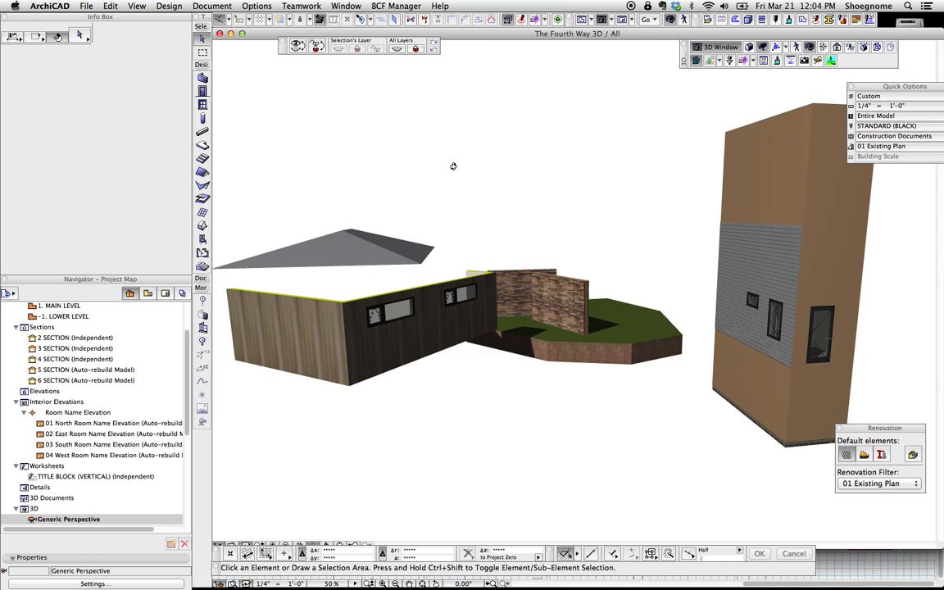
mouse_move(517, 242)
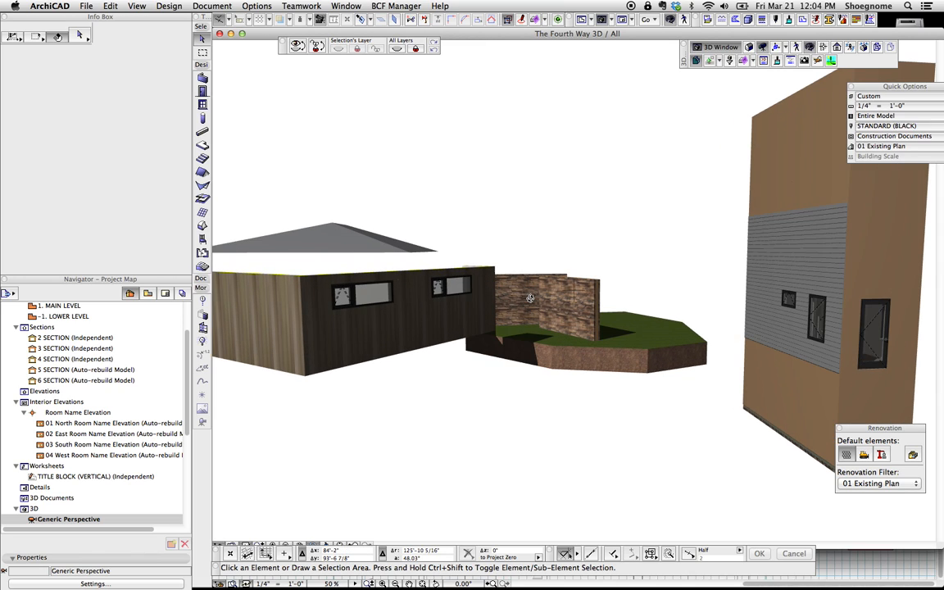
mouse_move(550, 311)
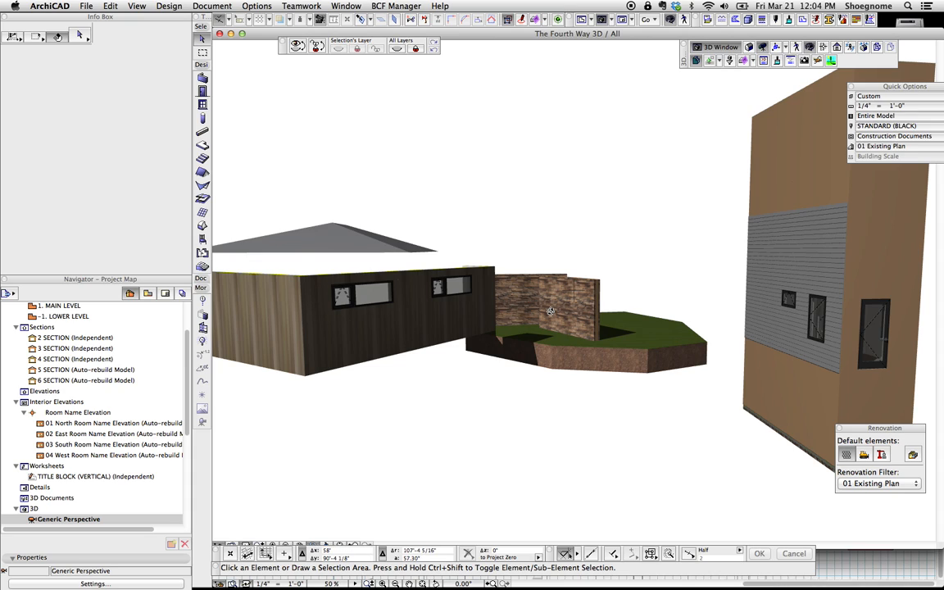
mouse_move(561, 313)
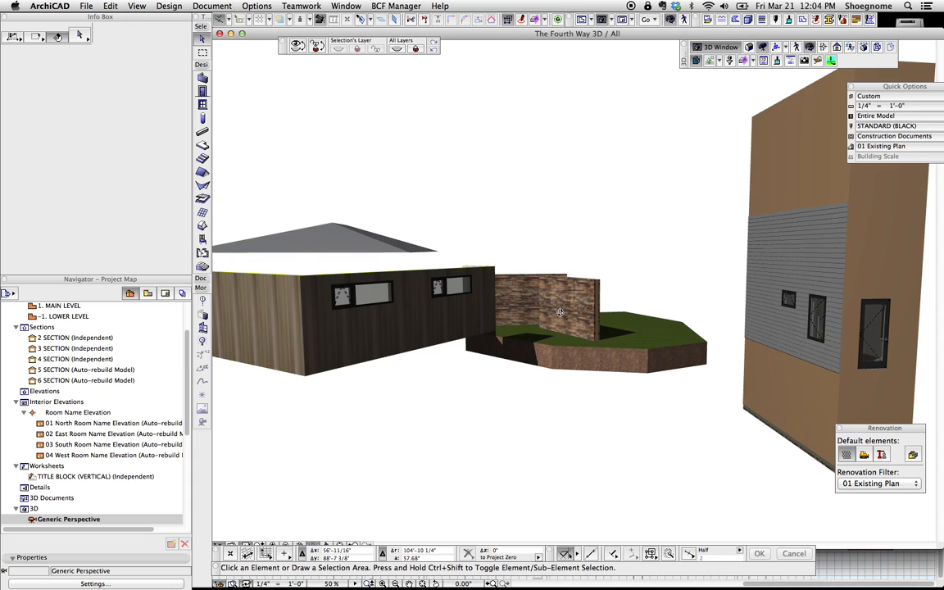
mouse_move(359, 308)
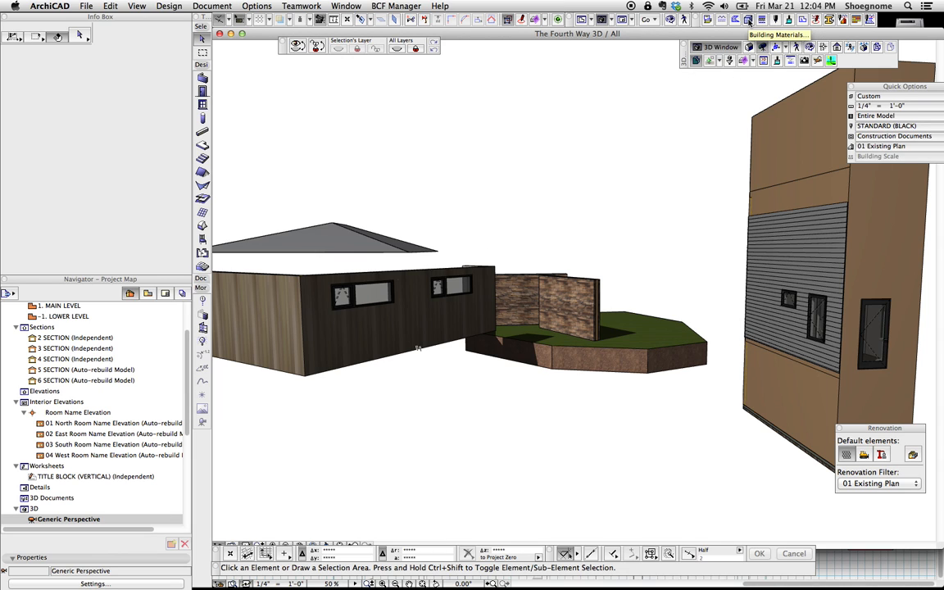
Step: Give all building materials the 09 | Paint-20 surface and confirm
click(776, 35)
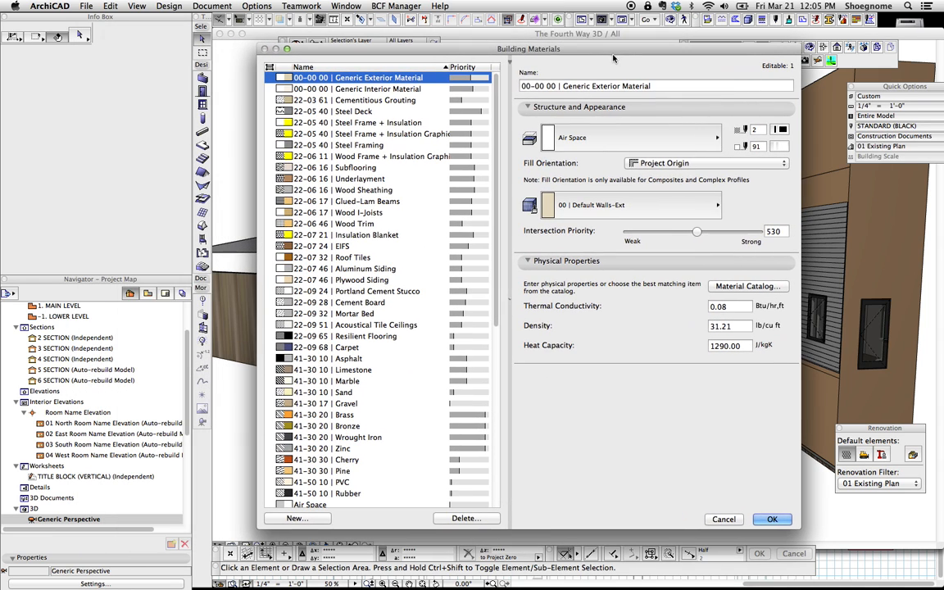
scroll(down, 3)
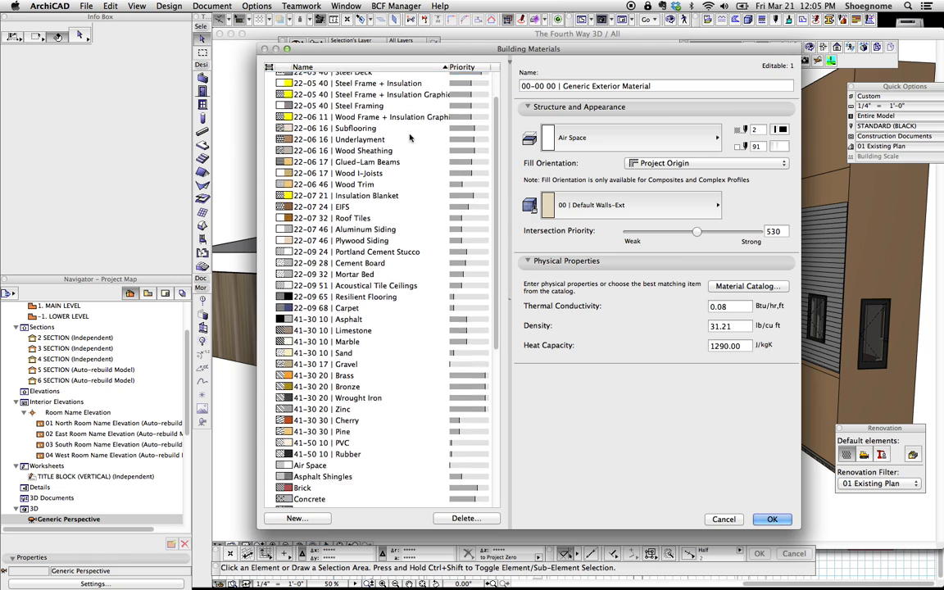
scroll(down, 3)
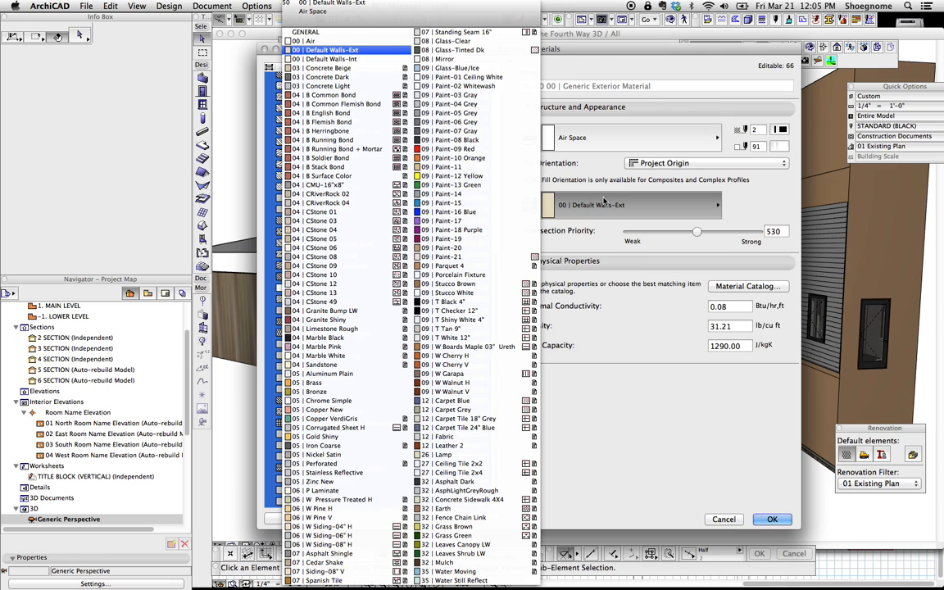
click(455, 167)
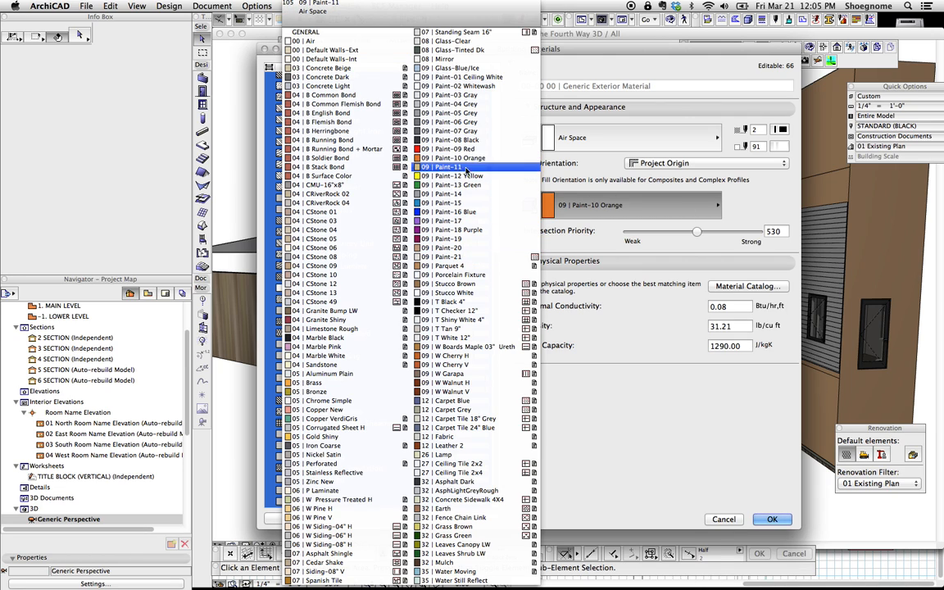
click(459, 265)
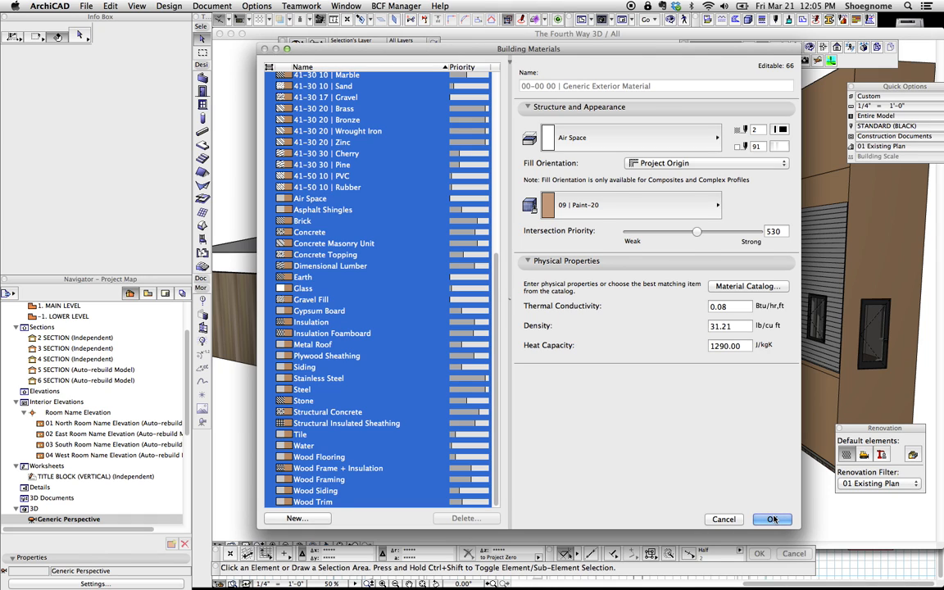
click(770, 518)
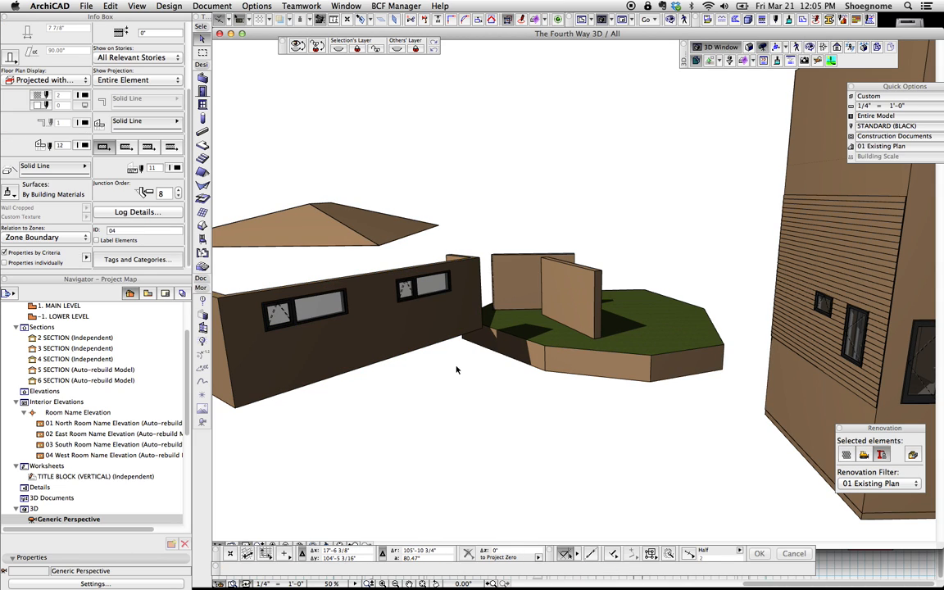
Step: Clear the selection and orbit the 3D house to a new viewpoint
click(620, 331)
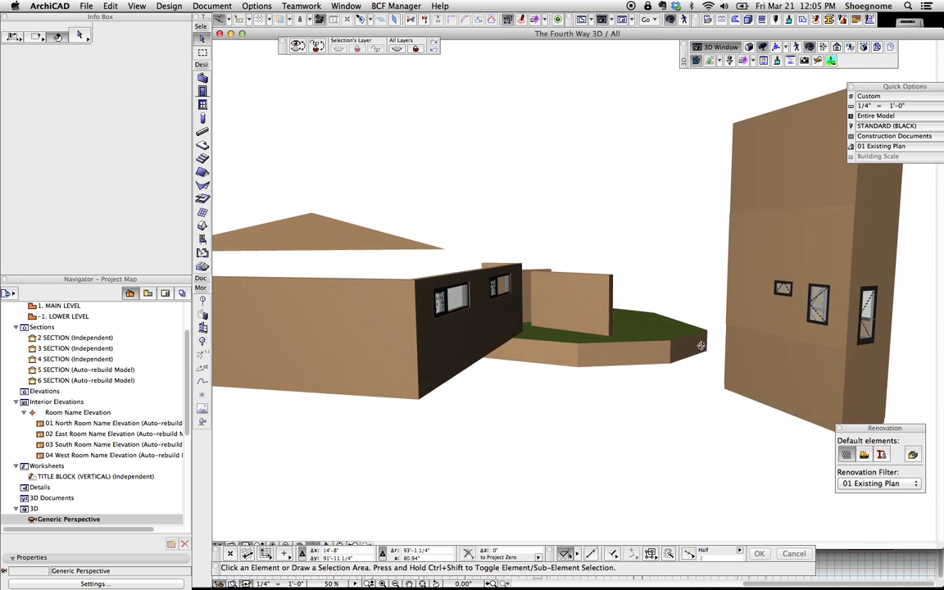
drag(701, 345, 564, 333)
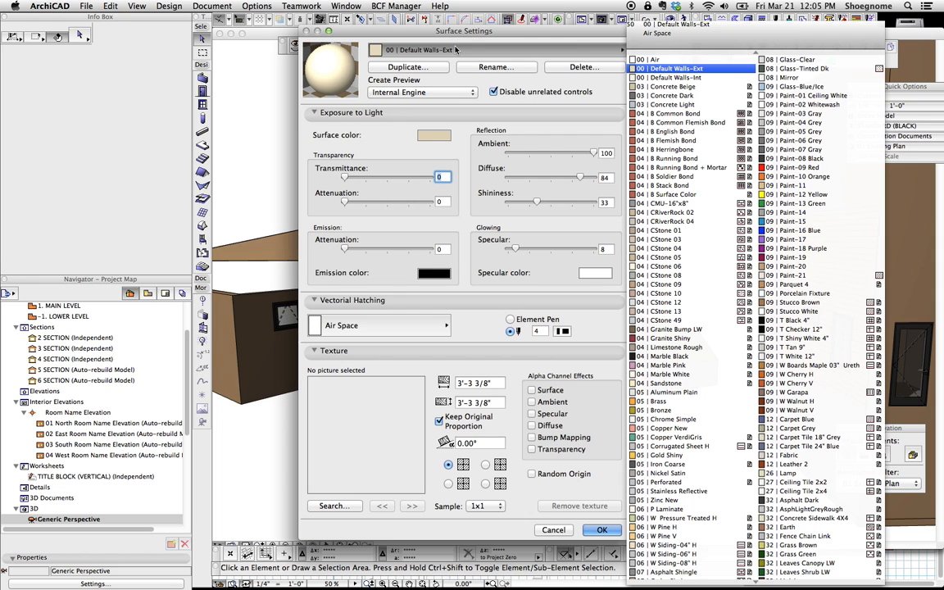
click(811, 230)
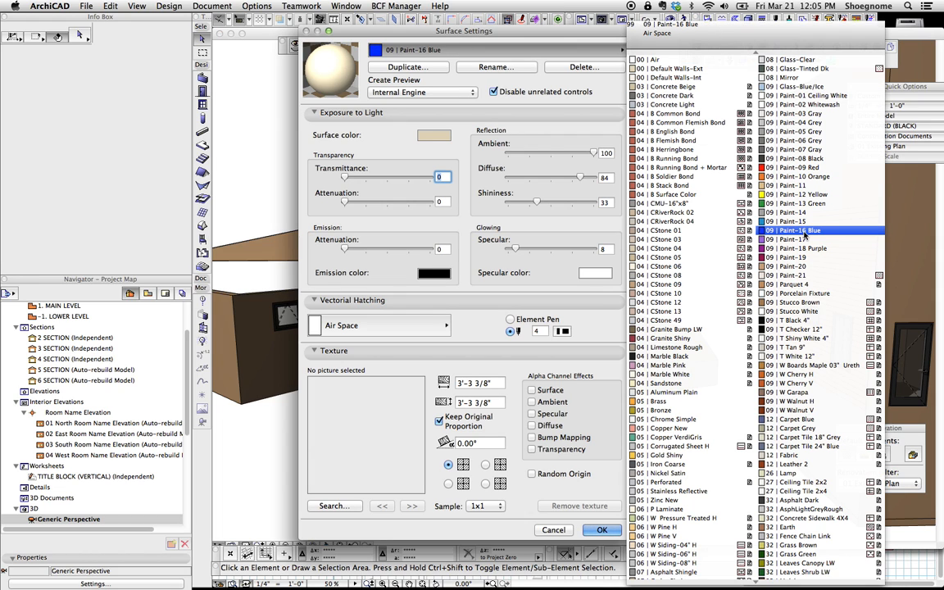
click(807, 490)
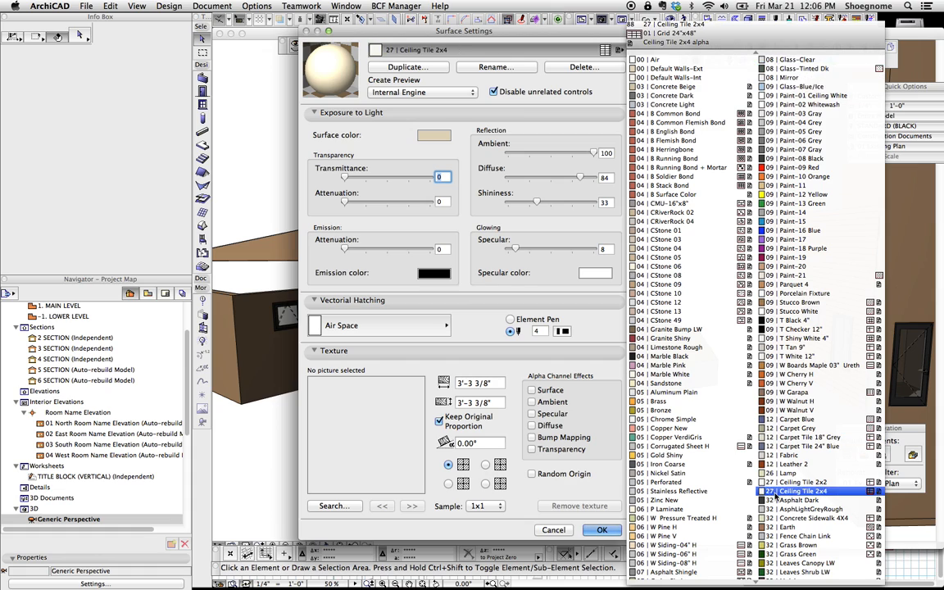
click(793, 418)
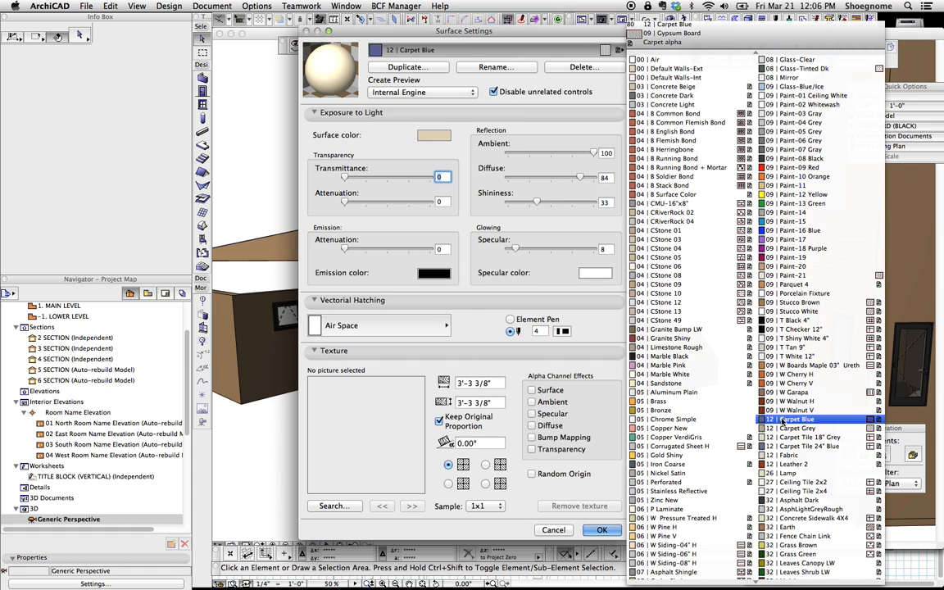
click(681, 68)
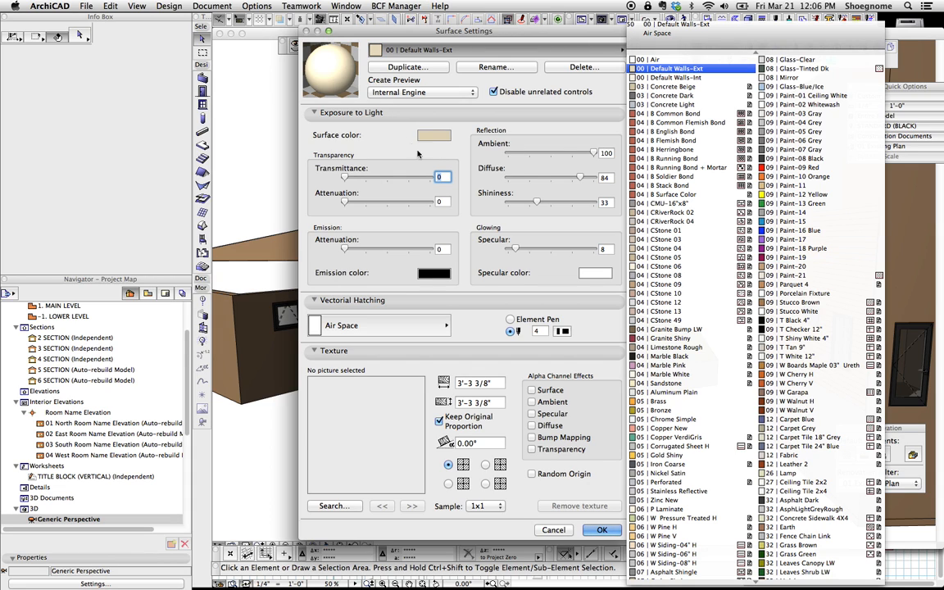
click(671, 222)
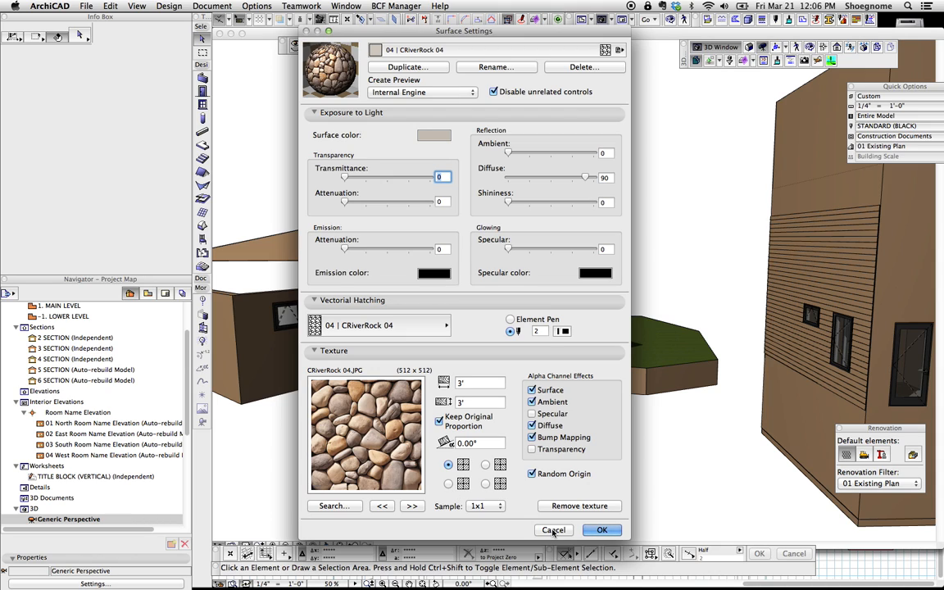
click(553, 531)
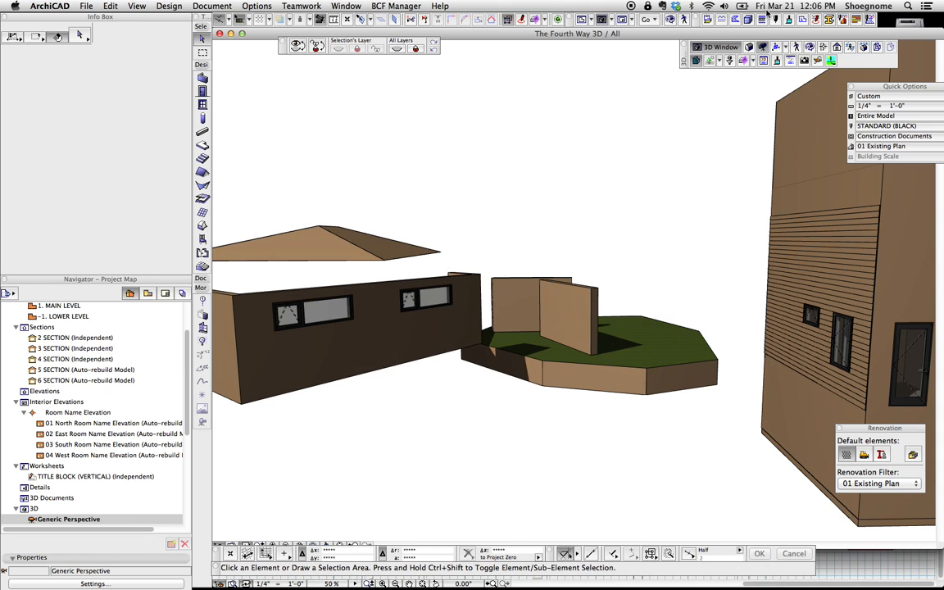
mouse_move(746, 19)
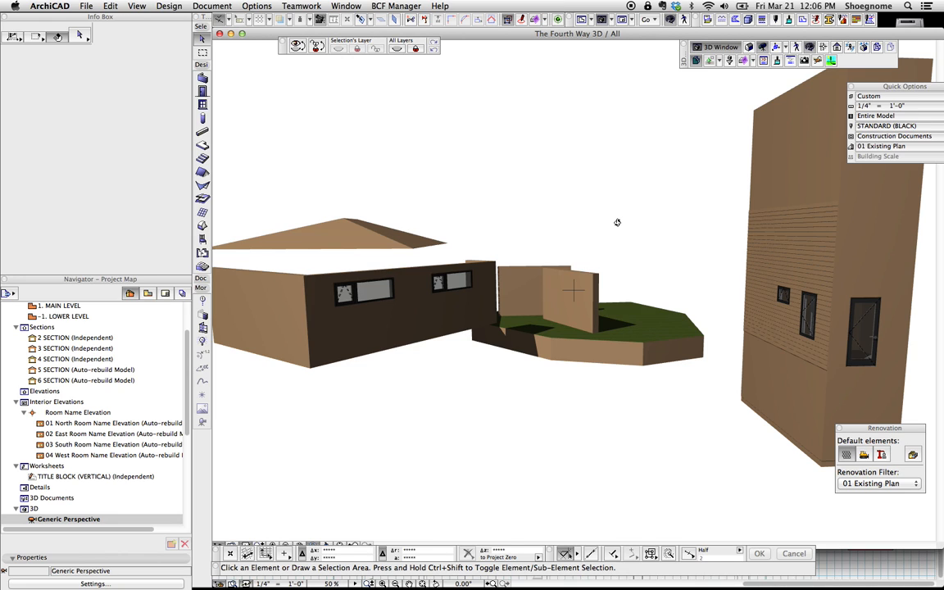
Step: Orbit the 3D model to view the house from another angle
drag(618, 222, 519, 285)
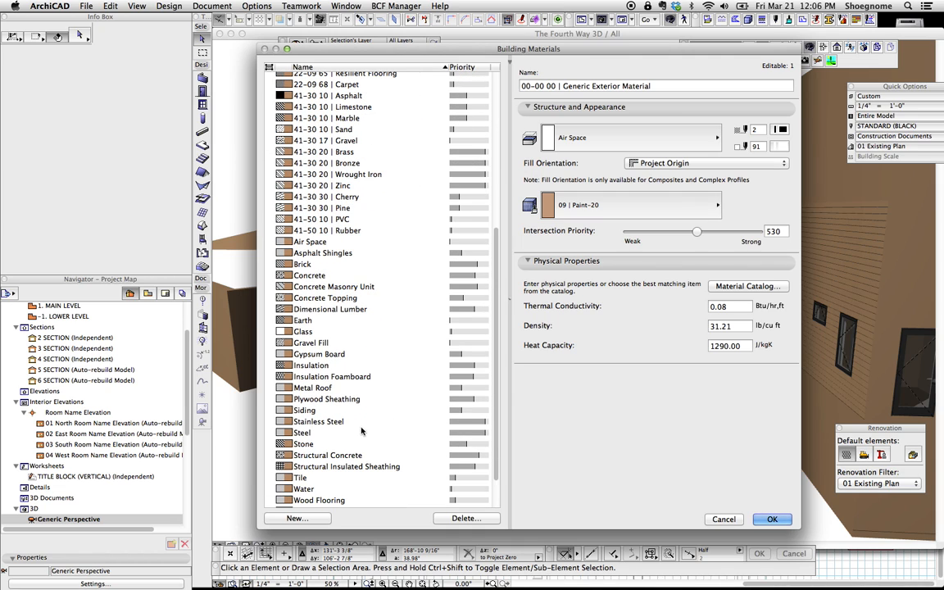
Step: Give Siding the 09 | W Garapa surface, then choose a new Brick Face surface
scroll(down, 3)
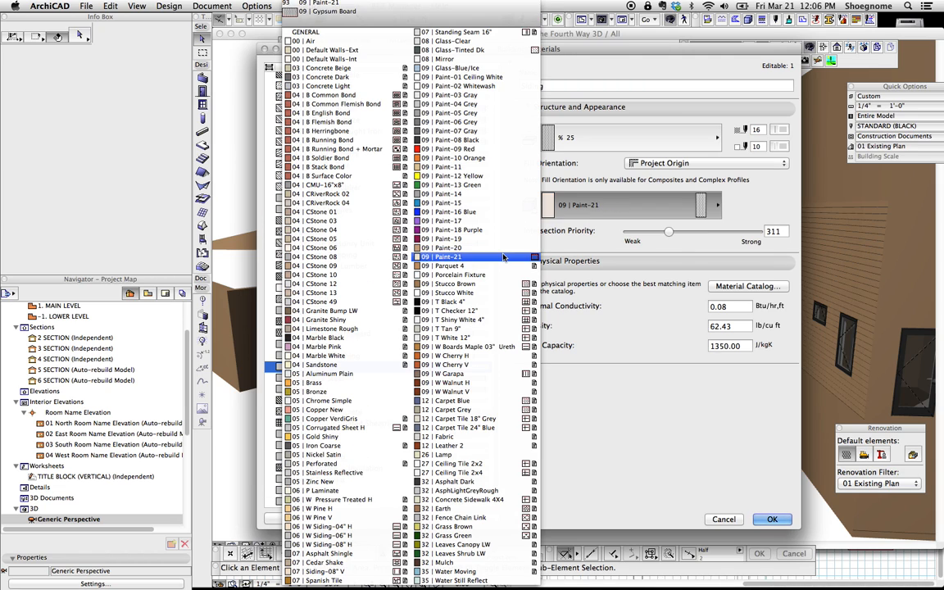
click(455, 283)
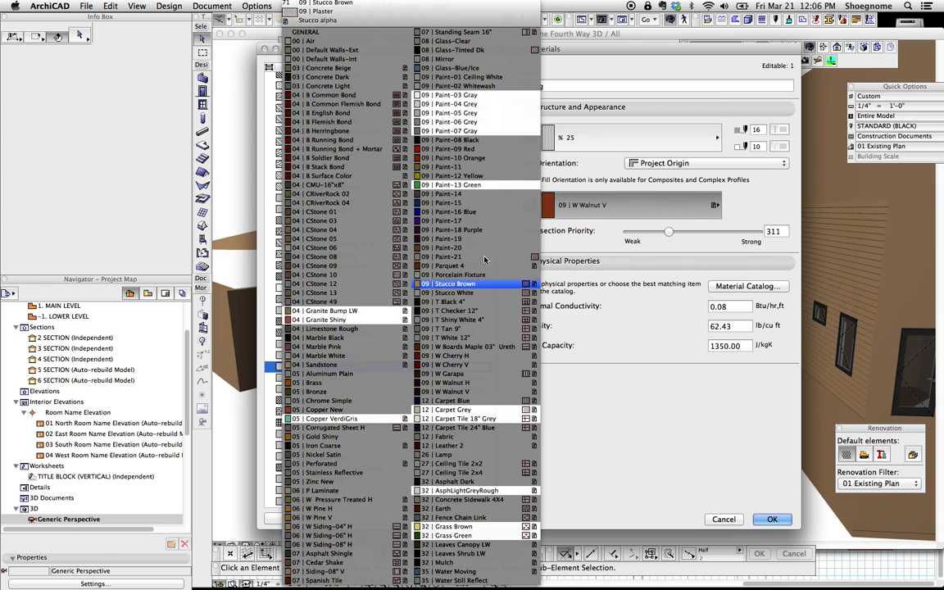
click(454, 400)
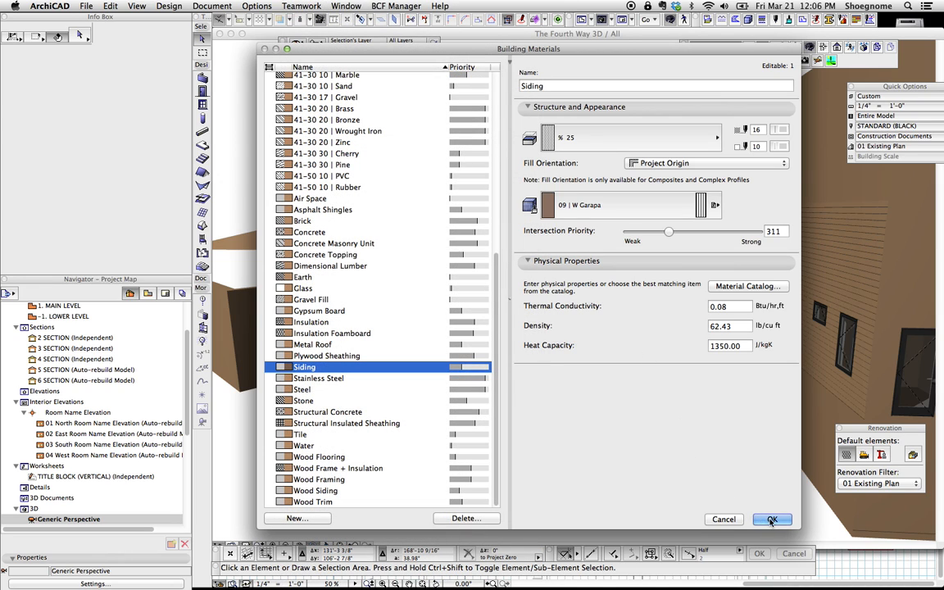
click(771, 518)
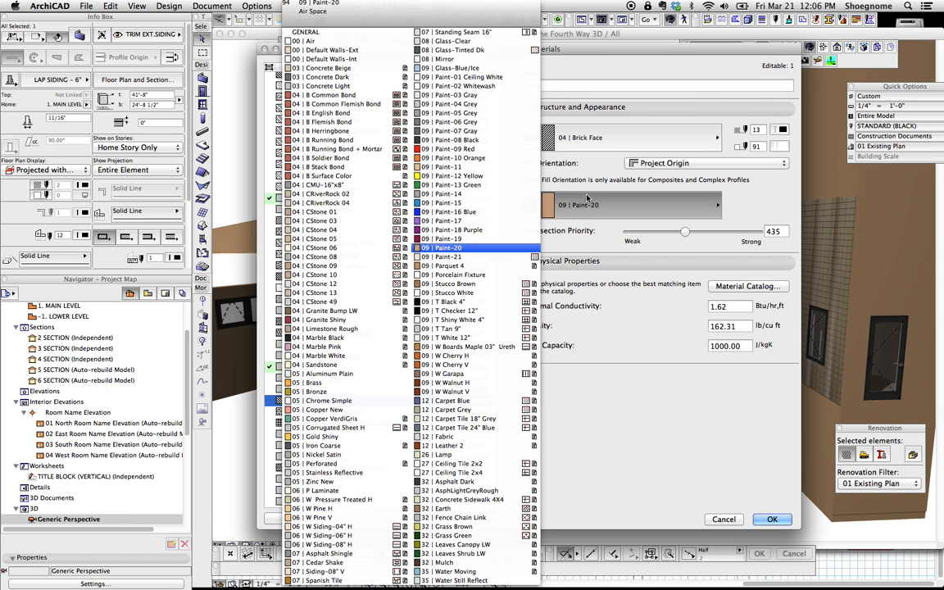
click(324, 481)
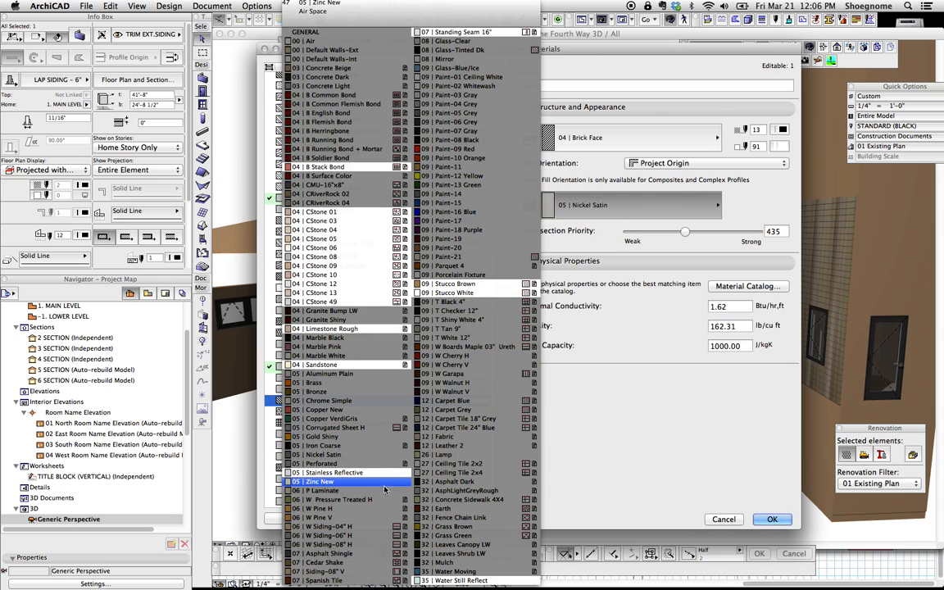
click(328, 329)
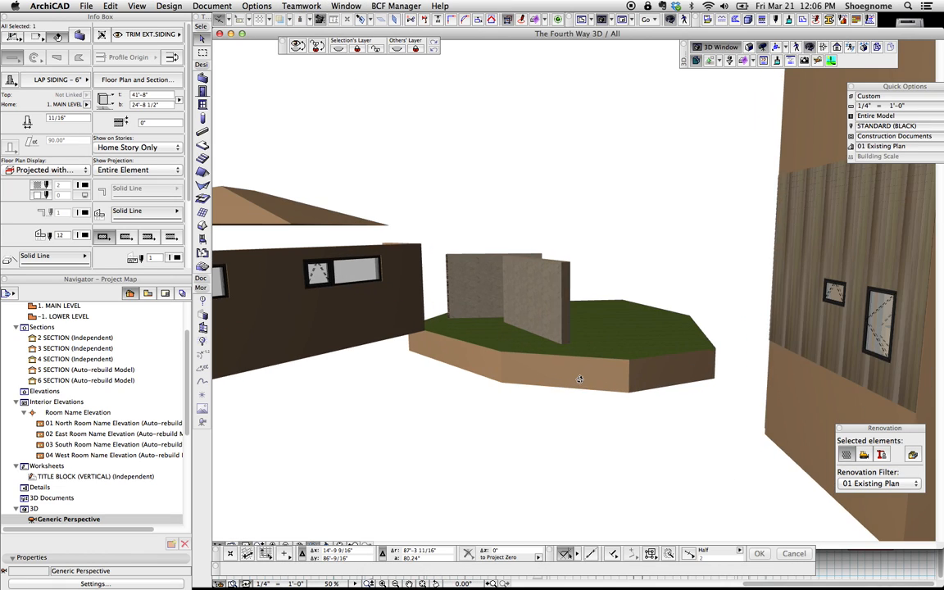
drag(579, 378, 643, 374)
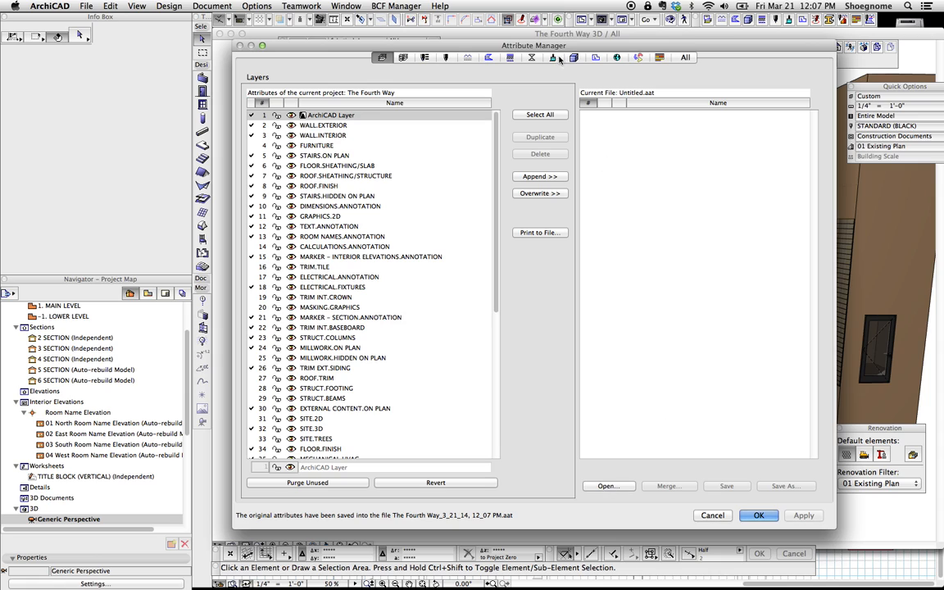
Step: Switch the Attribute Manager to the Building Materials list
click(573, 57)
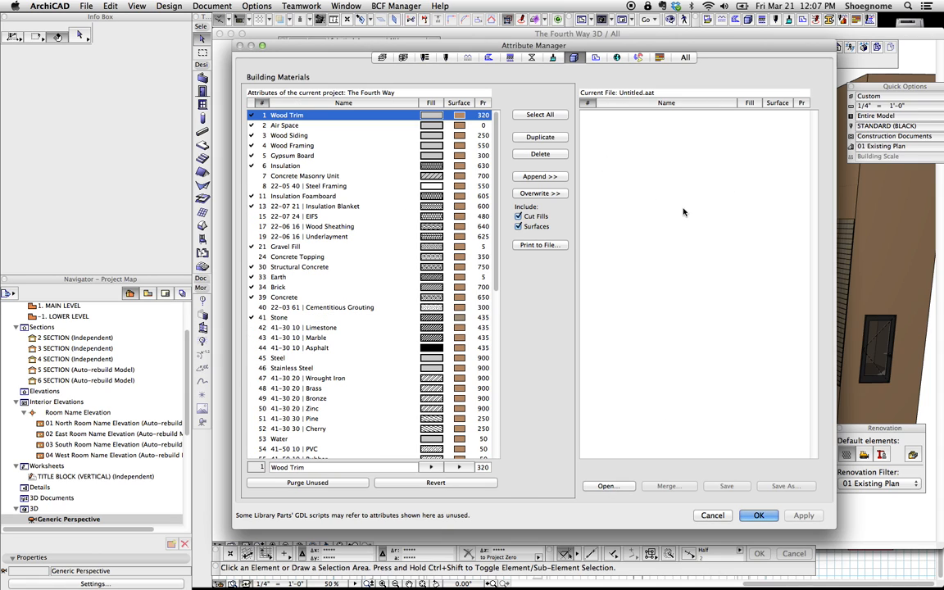
mouse_move(372, 202)
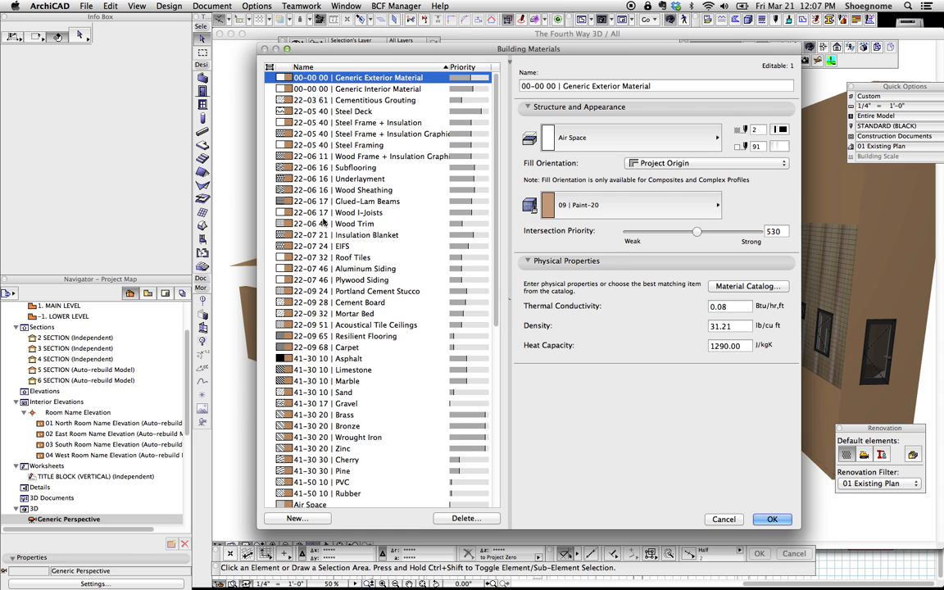
Step: Confirm the Paint-16 Blue surface for every building material
scroll(down, 3)
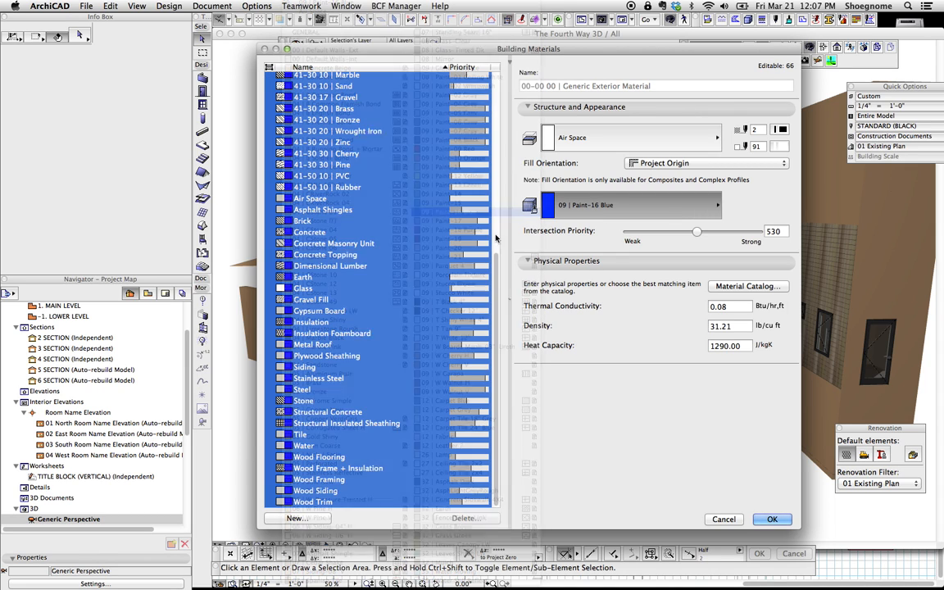
click(771, 519)
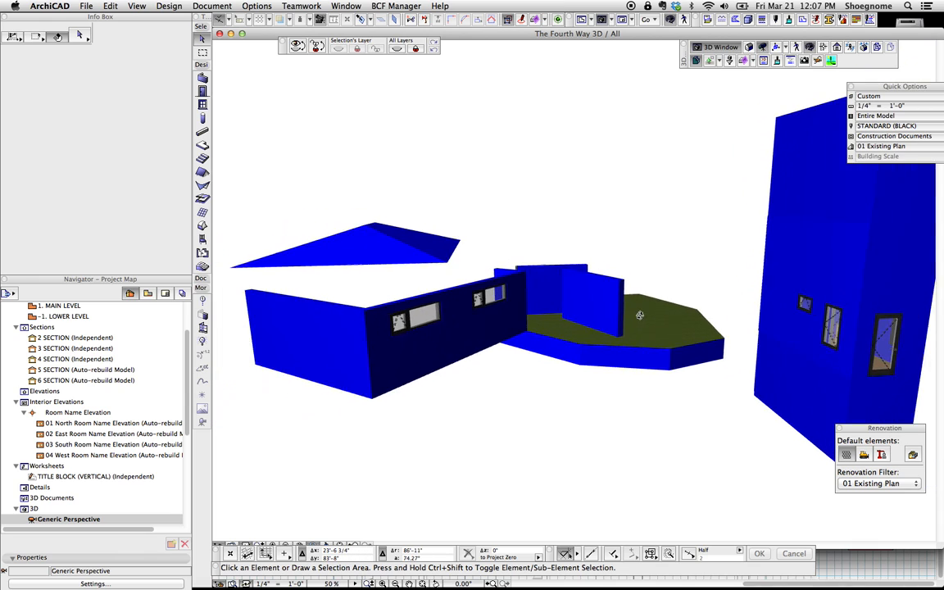
Step: Orbit the solid blue house model to a shifted viewpoint
drag(639, 315, 583, 306)
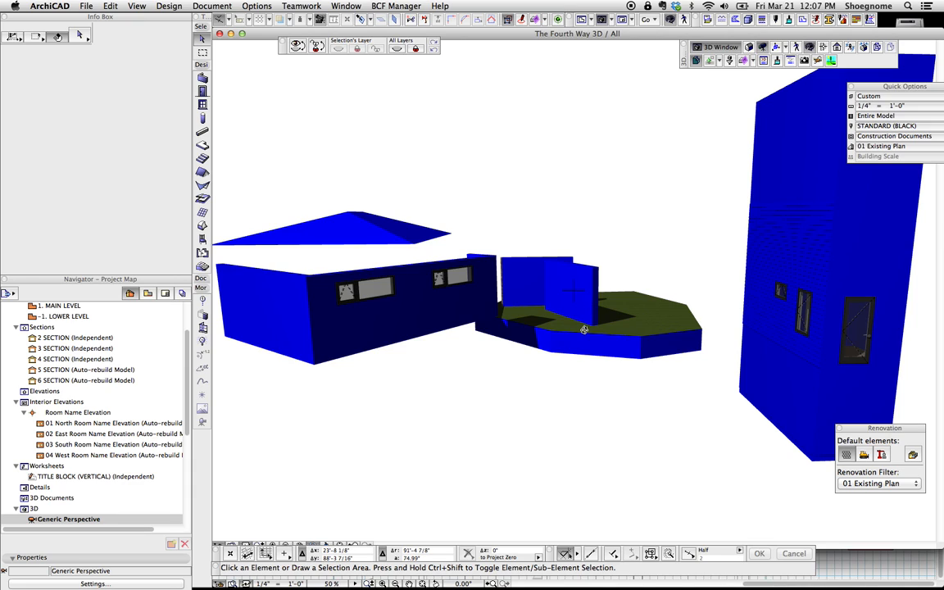
mouse_move(602, 361)
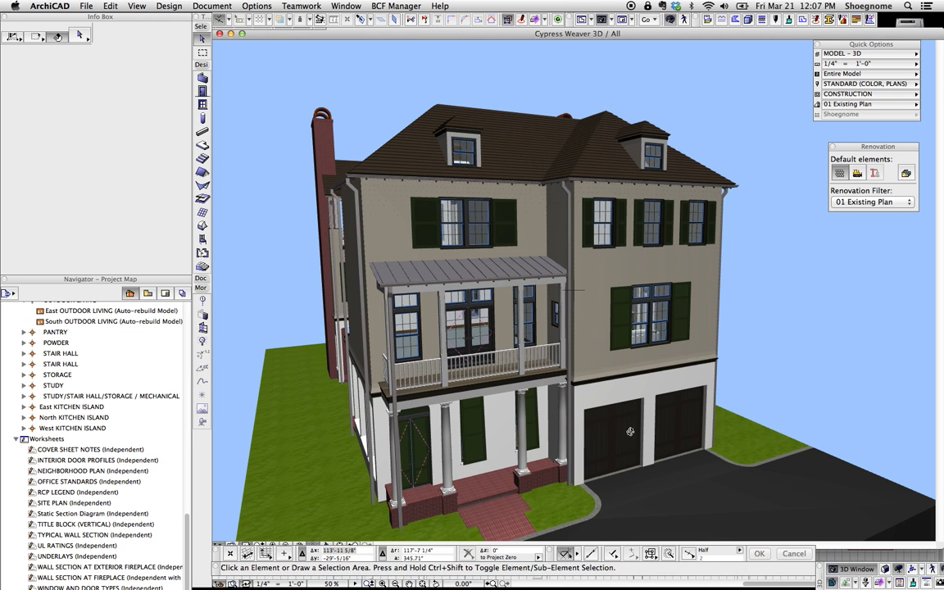
mouse_move(573, 270)
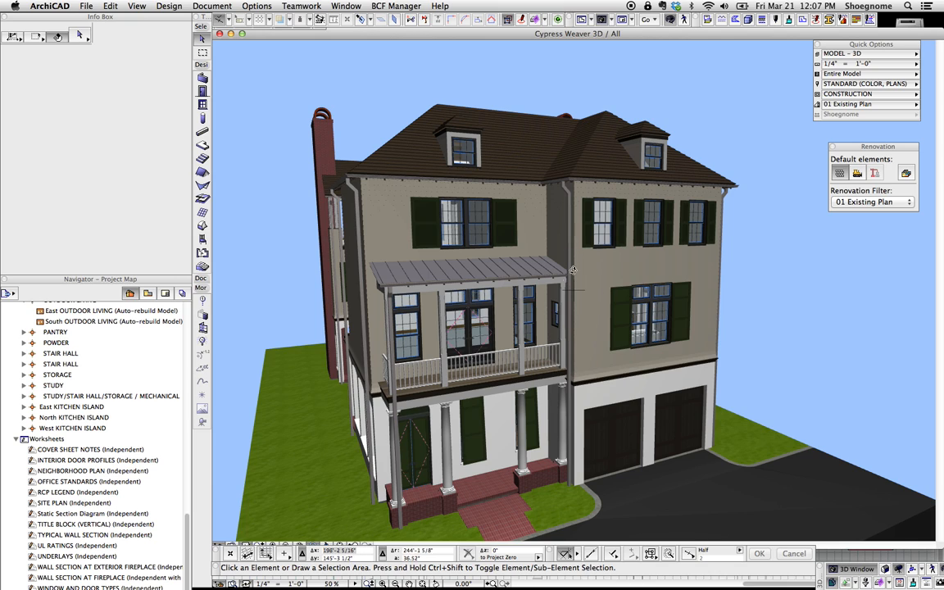
Step: Open the Document menu to reach the Renovation commands
click(212, 6)
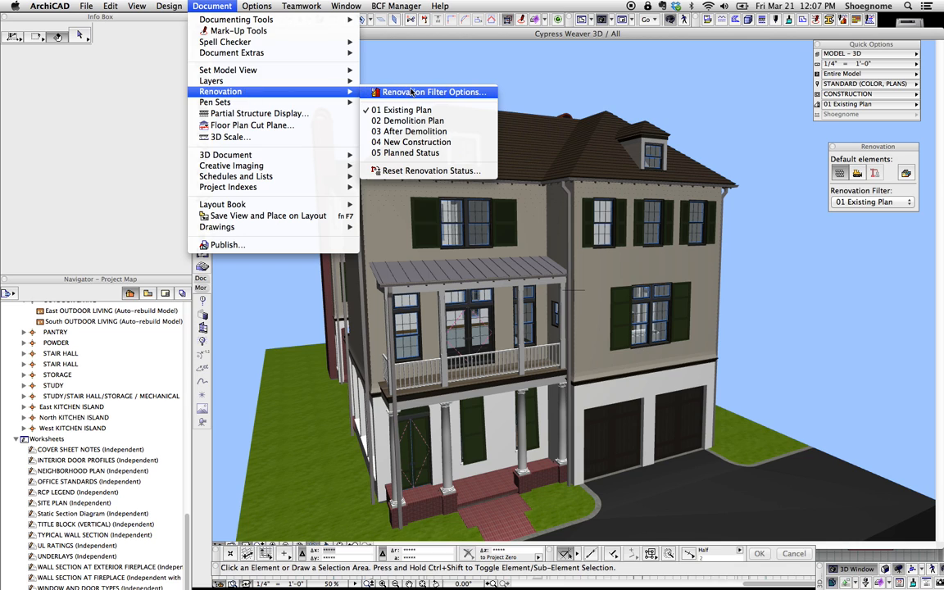
Step: Open Renovation Filter Options, move it off the house, and open Override Styles
click(433, 92)
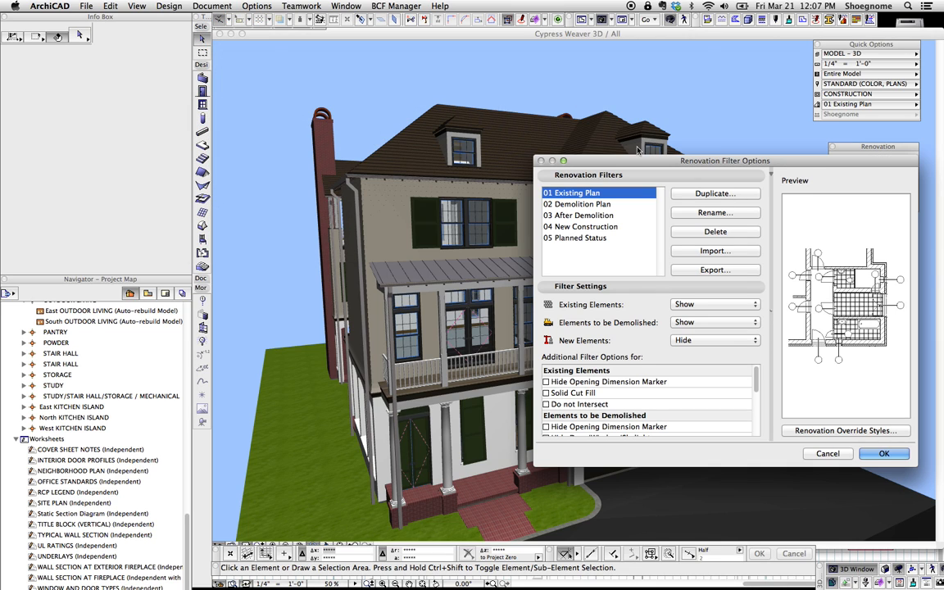
drag(725, 160, 212, 50)
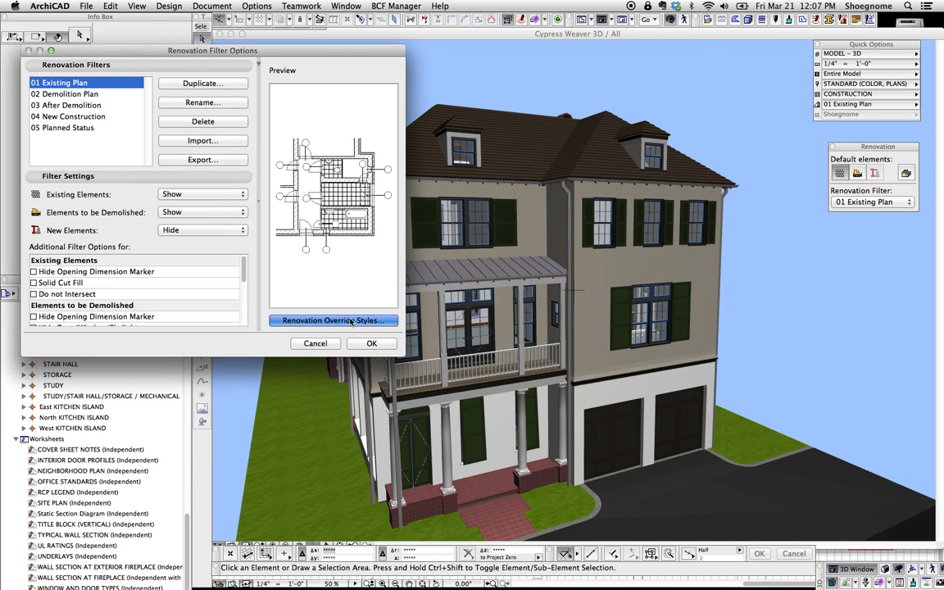
click(332, 321)
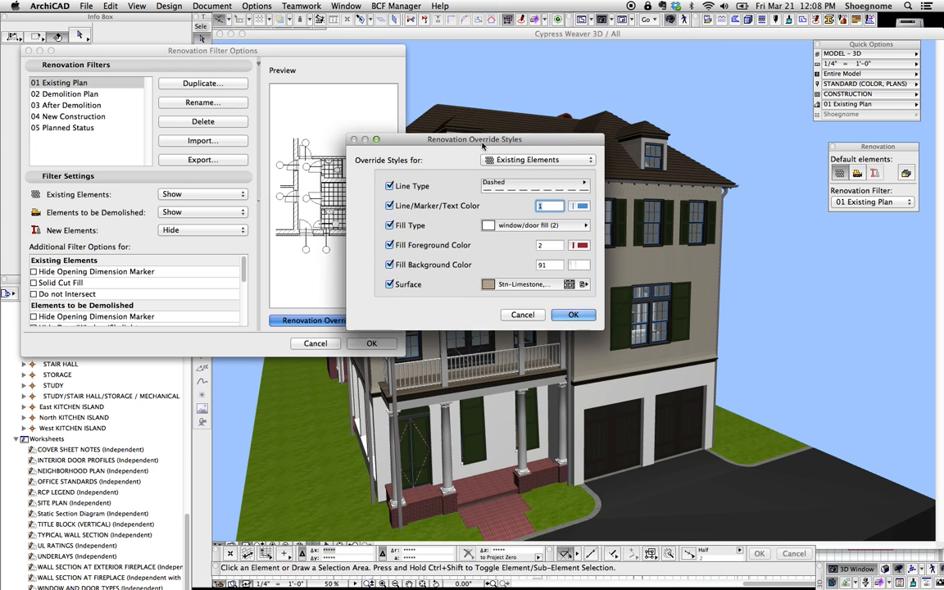
Step: Move the Override Styles dialog beside the house, then dismiss Renovation Filter Options
drag(474, 138, 782, 257)
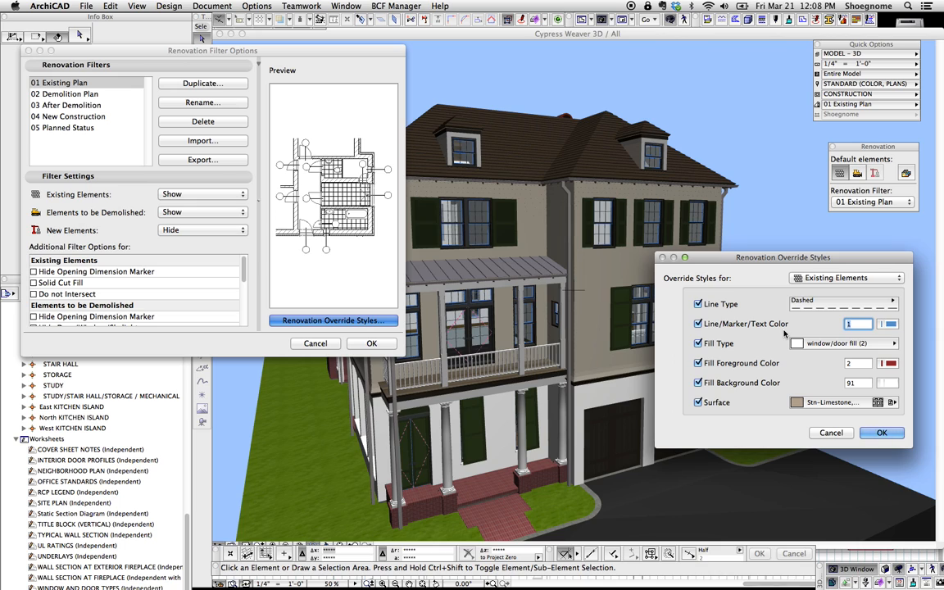
mouse_move(809, 367)
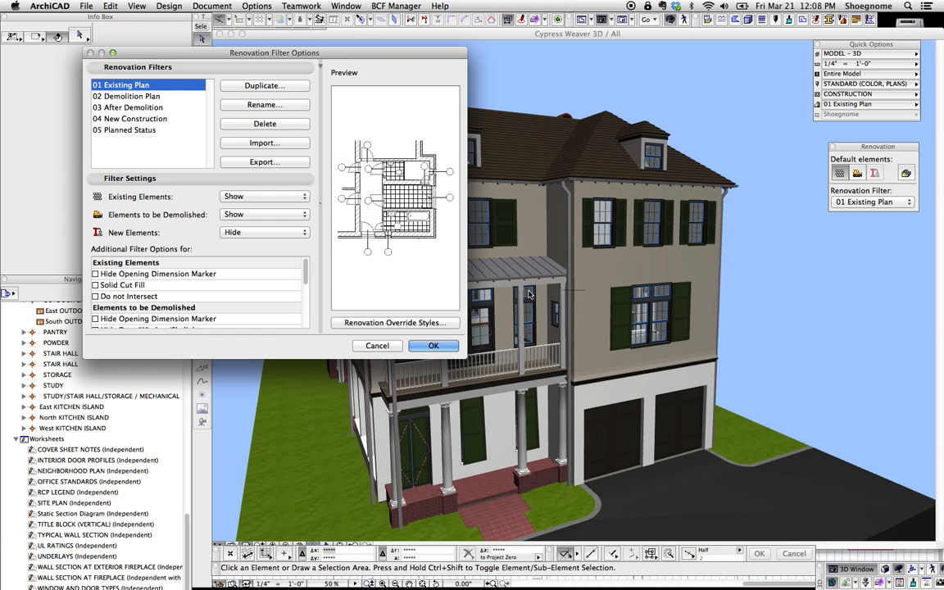
mouse_move(585, 293)
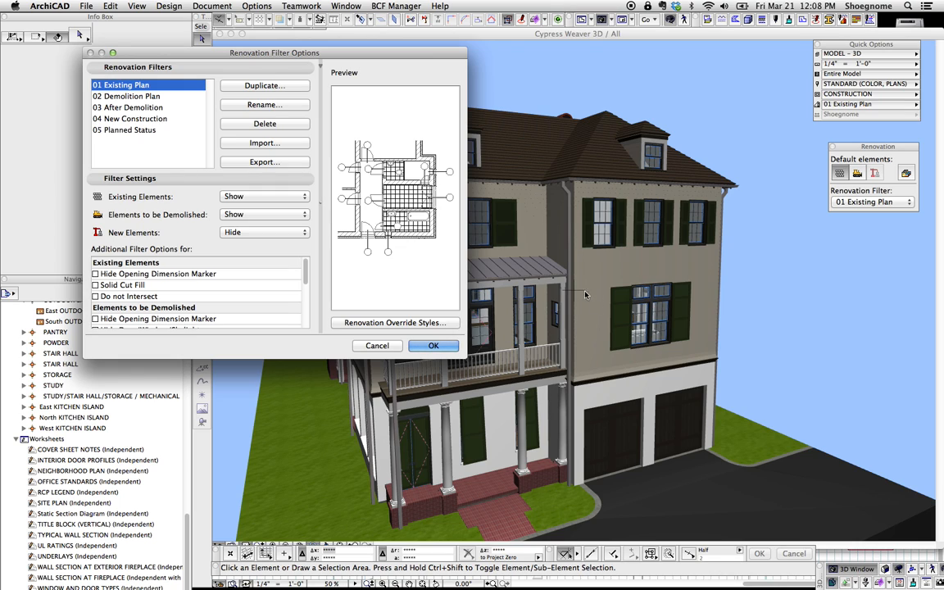
mouse_move(484, 328)
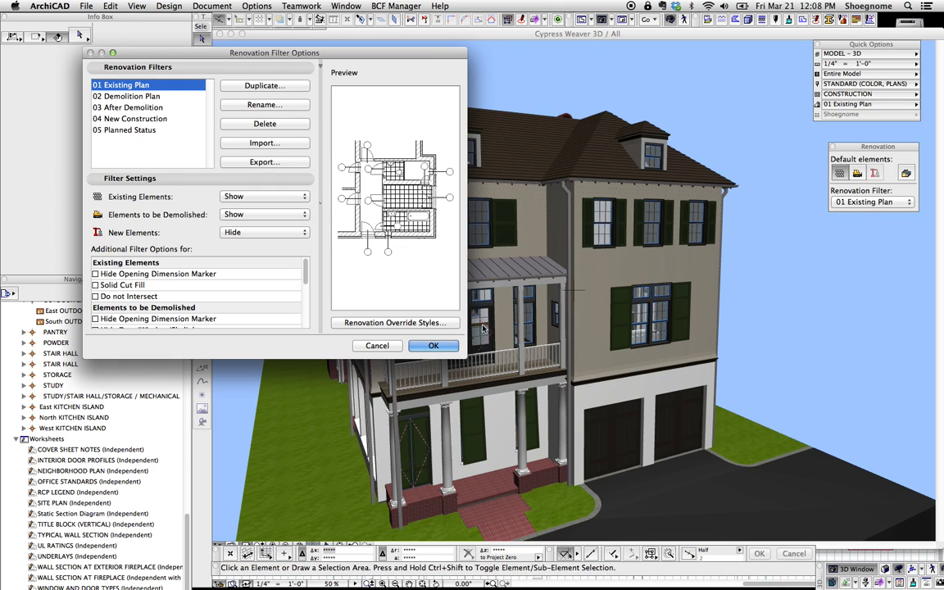
click(433, 345)
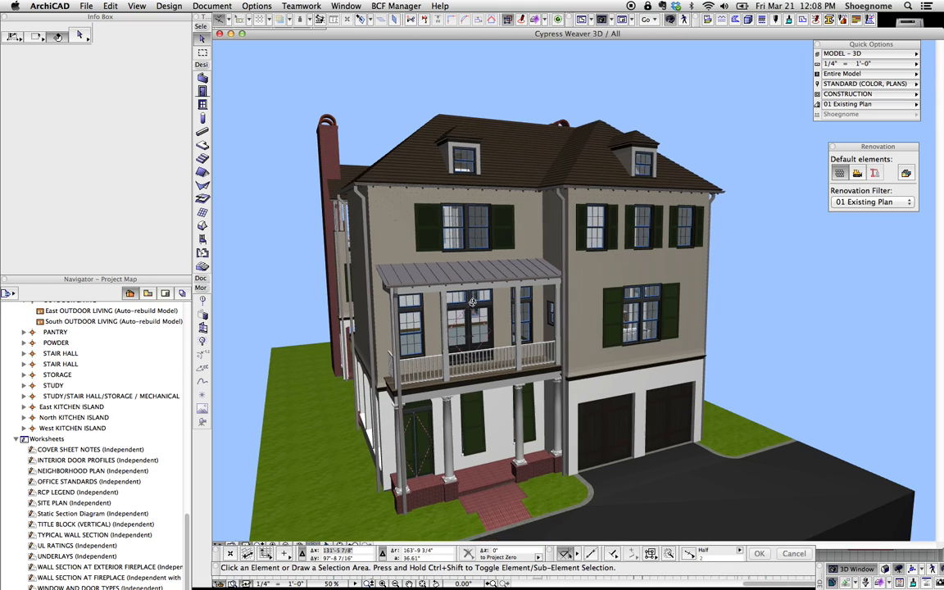
Step: Open the renovation filter list, then the Document menu to reach Renovation Filter Options
click(871, 201)
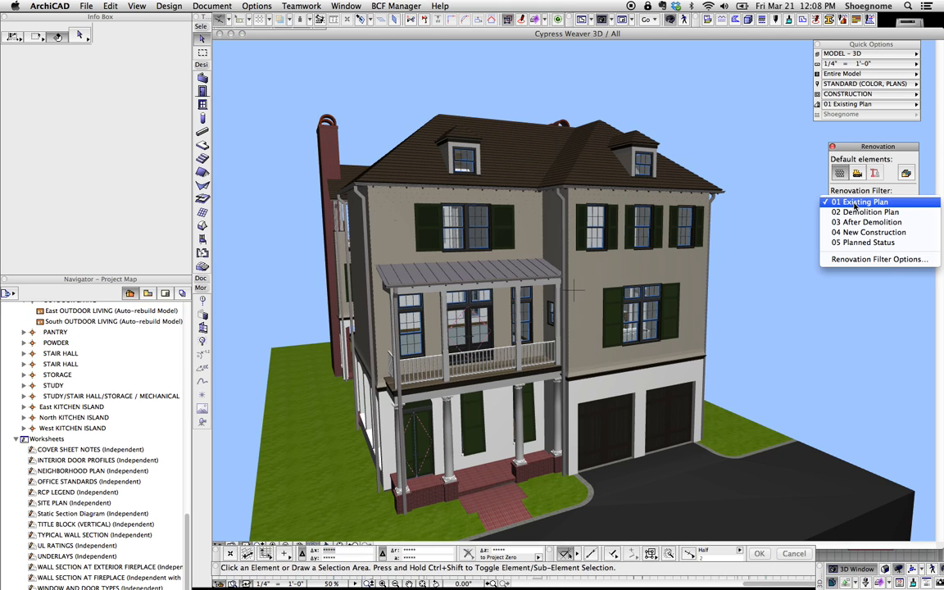
click(212, 5)
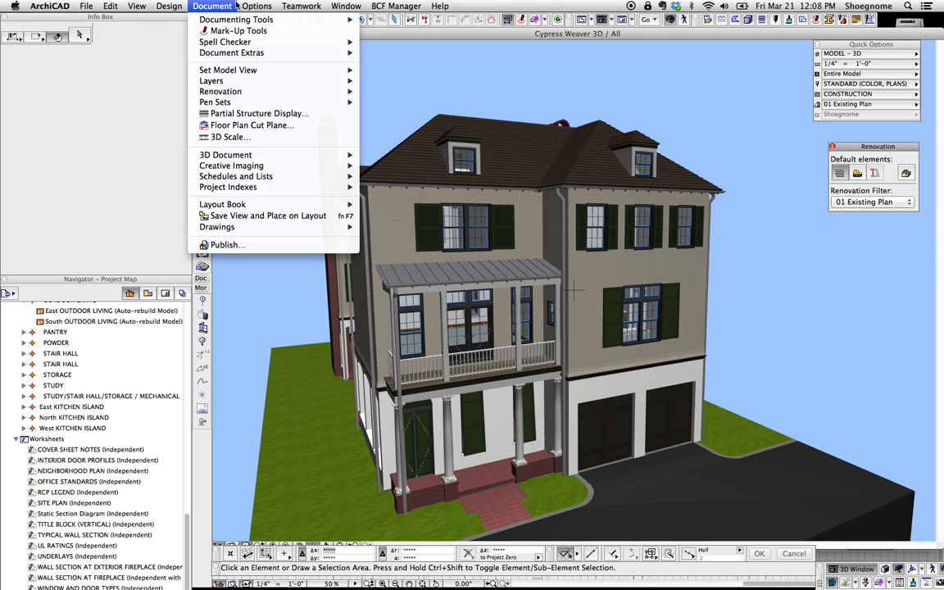
mouse_move(238, 68)
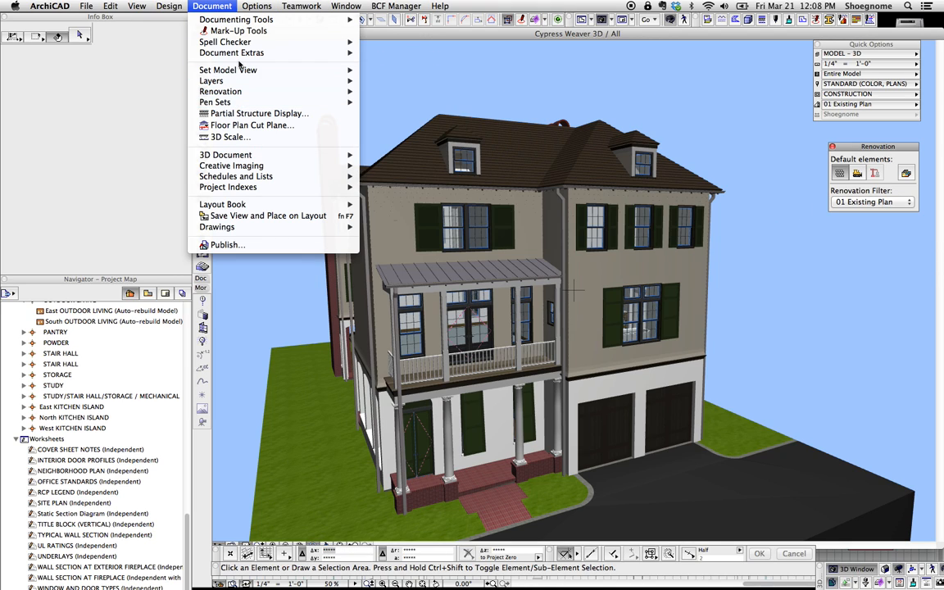
mouse_move(220, 91)
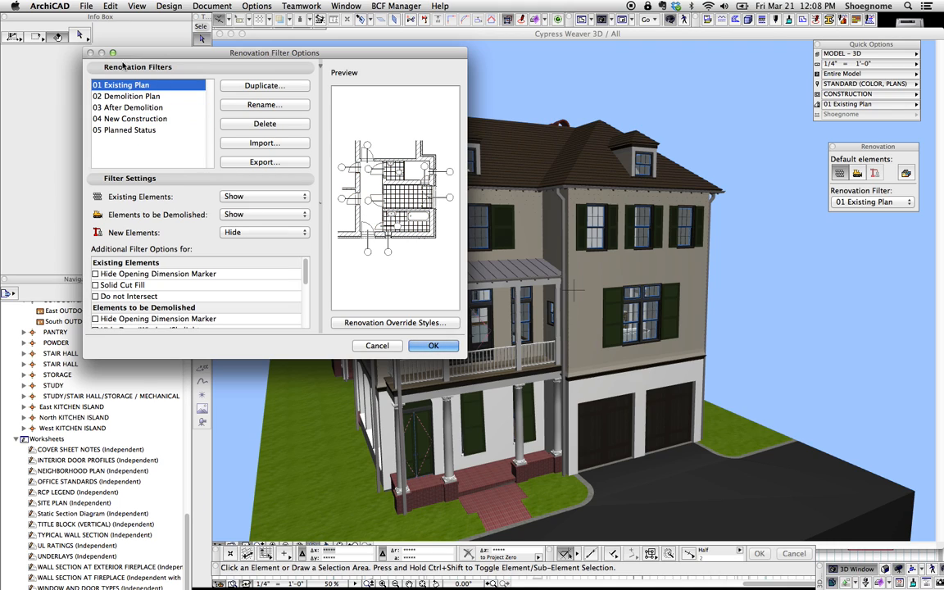
Step: Set existing elements to Override with the C09 tan surface and apply the Existing Plan filter
click(264, 196)
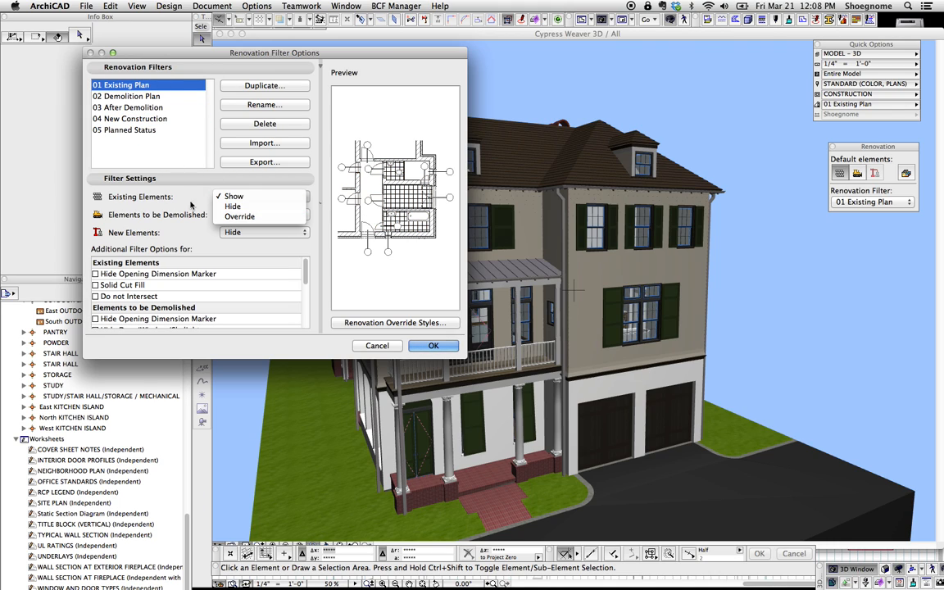
click(232, 206)
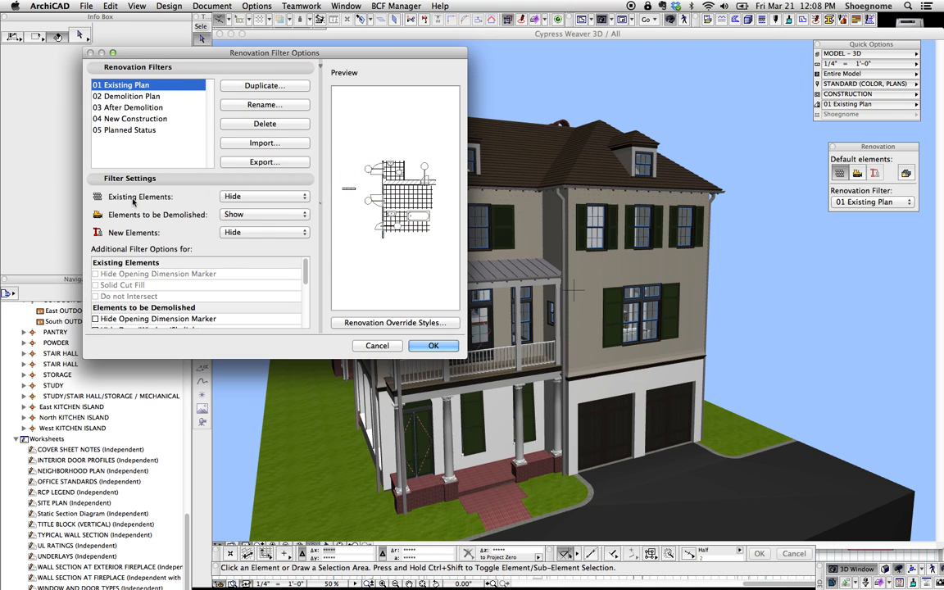
click(262, 196)
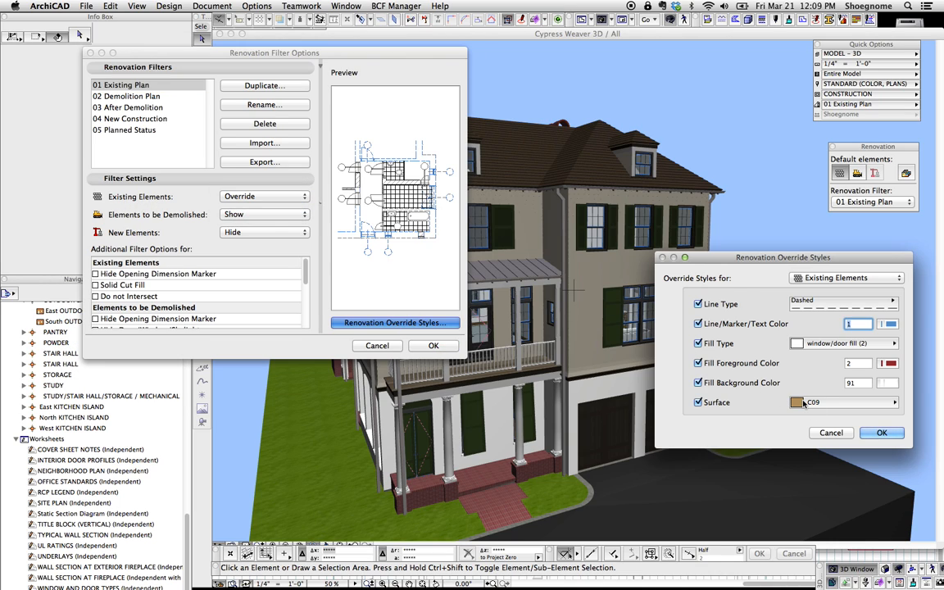
click(882, 433)
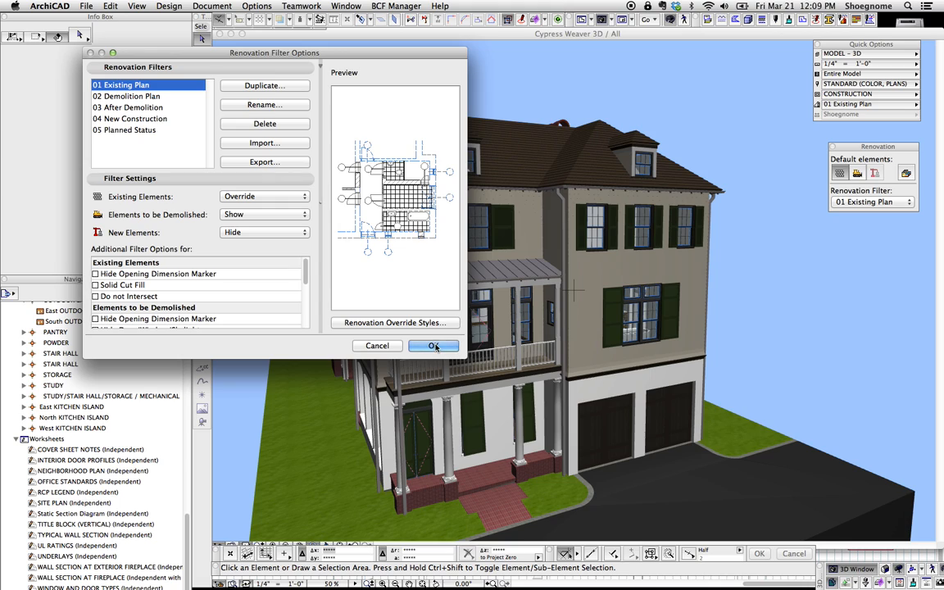
click(433, 345)
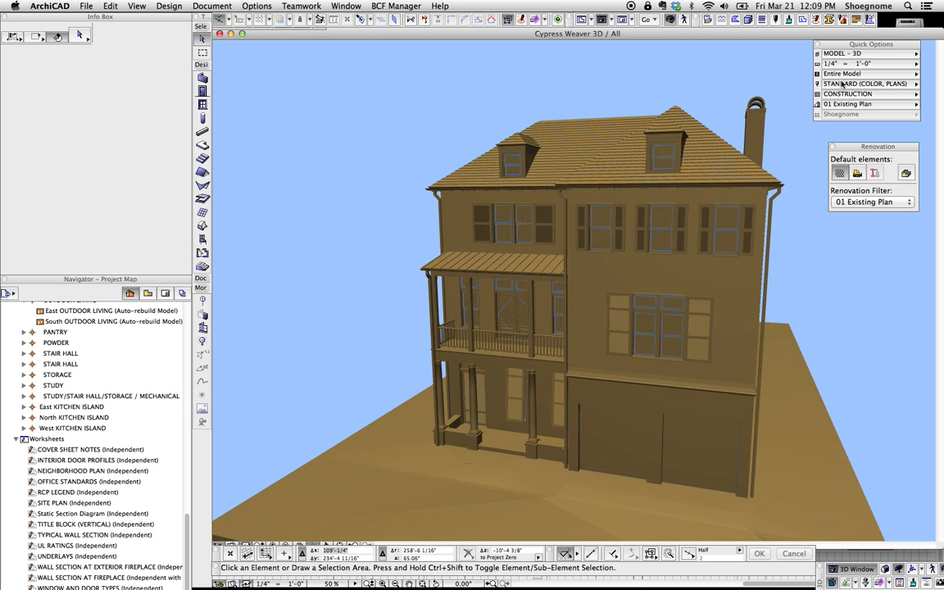
Step: Switch the pen set to STANDARD (BLACK) and orbit the tan house to view another side
click(864, 84)
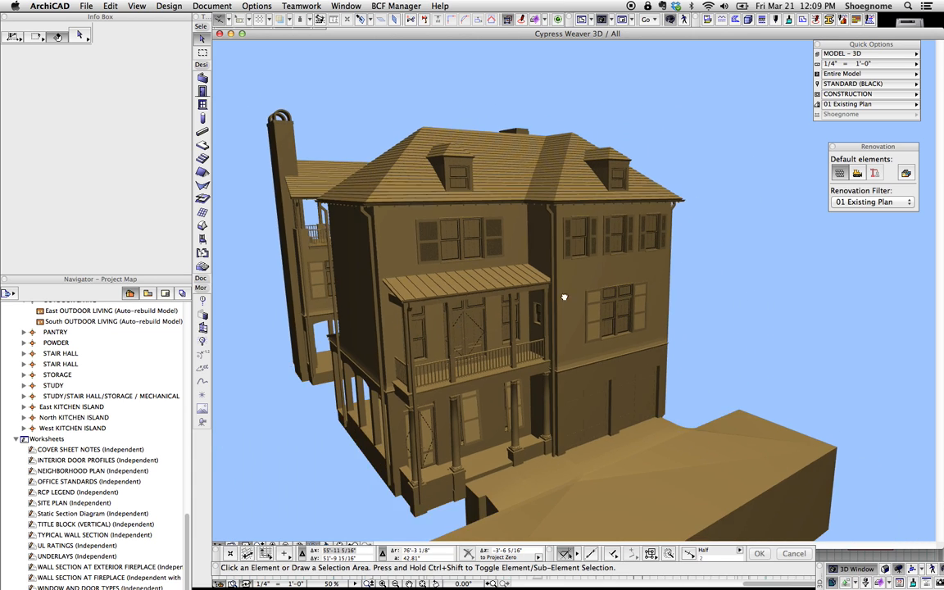
drag(563, 296, 416, 328)
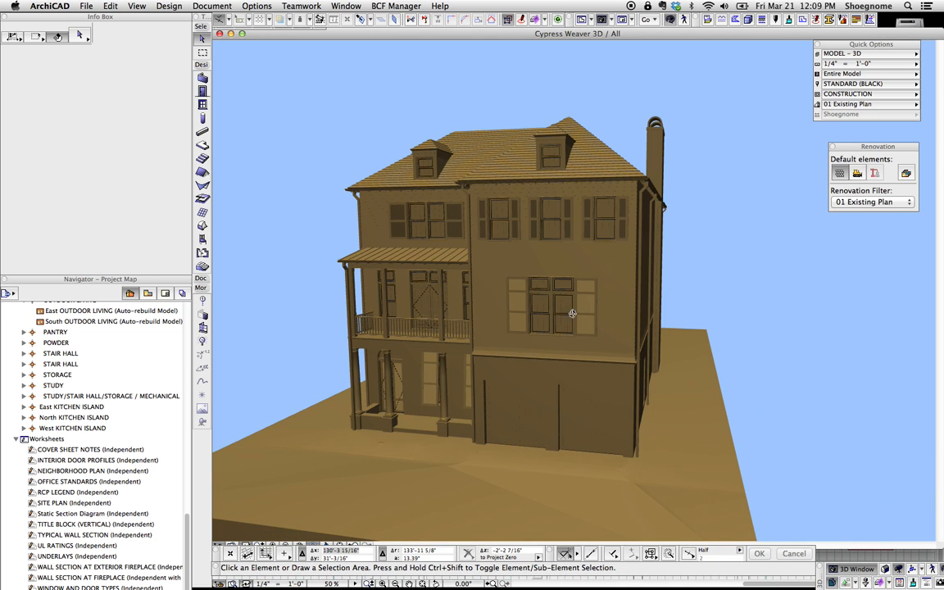
drag(574, 314, 645, 306)
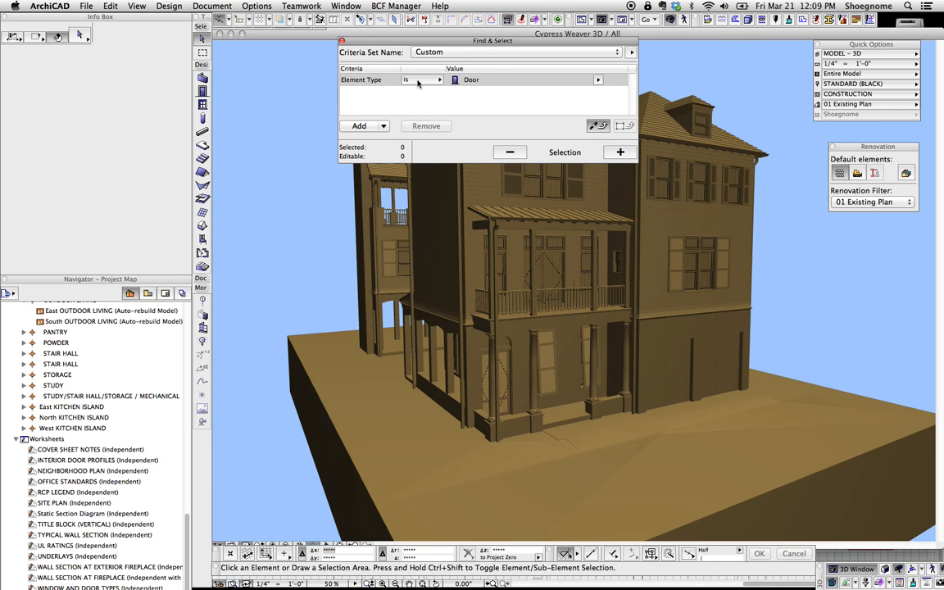
mouse_move(395, 96)
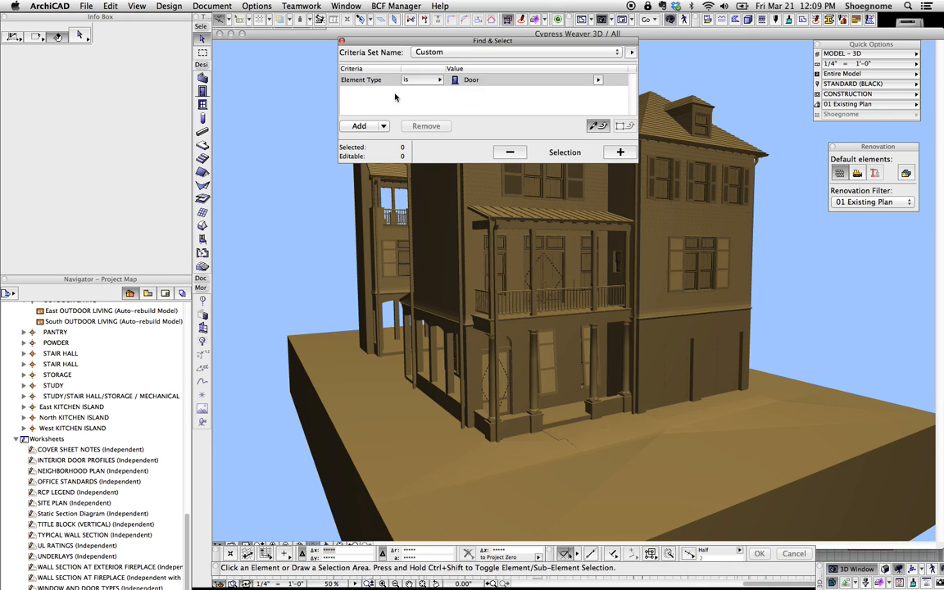
Step: Find and select all elements on the GROUND.3D layer, keeping Existing Plan as the filter
click(598, 79)
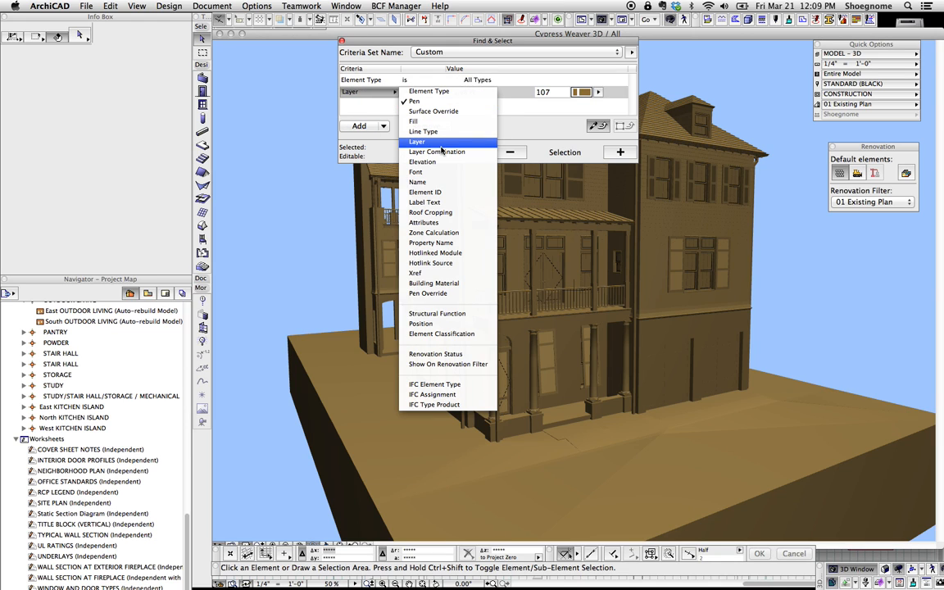
click(417, 141)
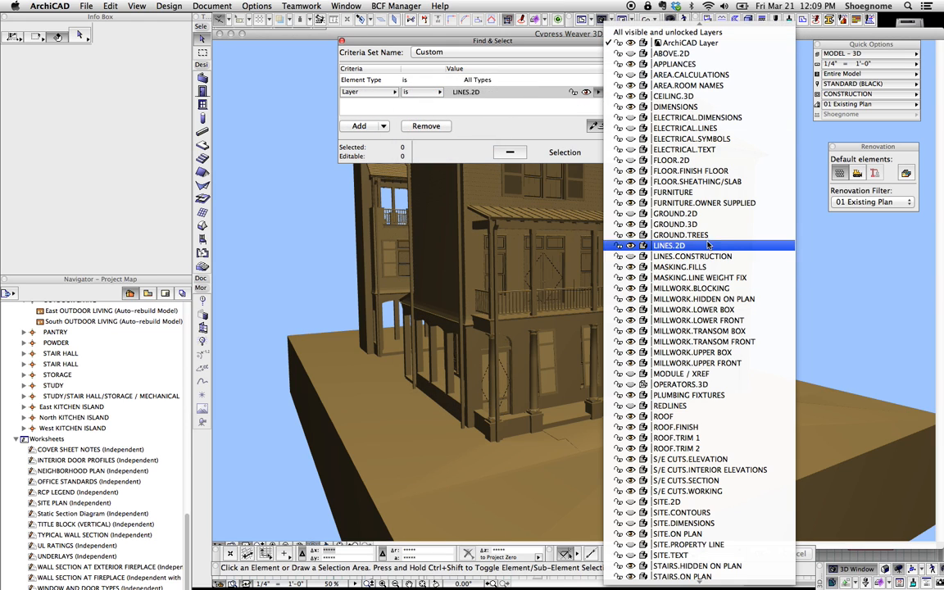
click(675, 224)
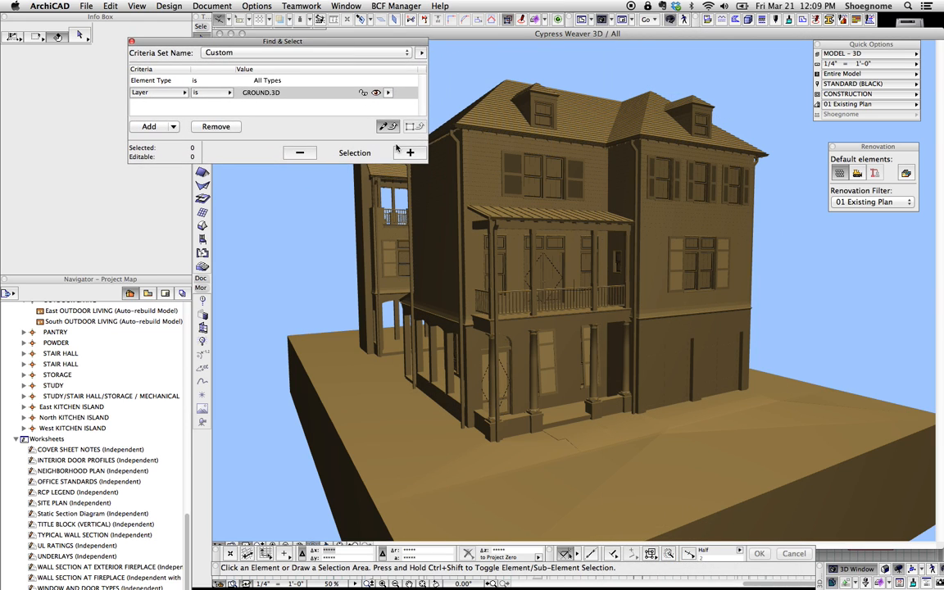
click(410, 153)
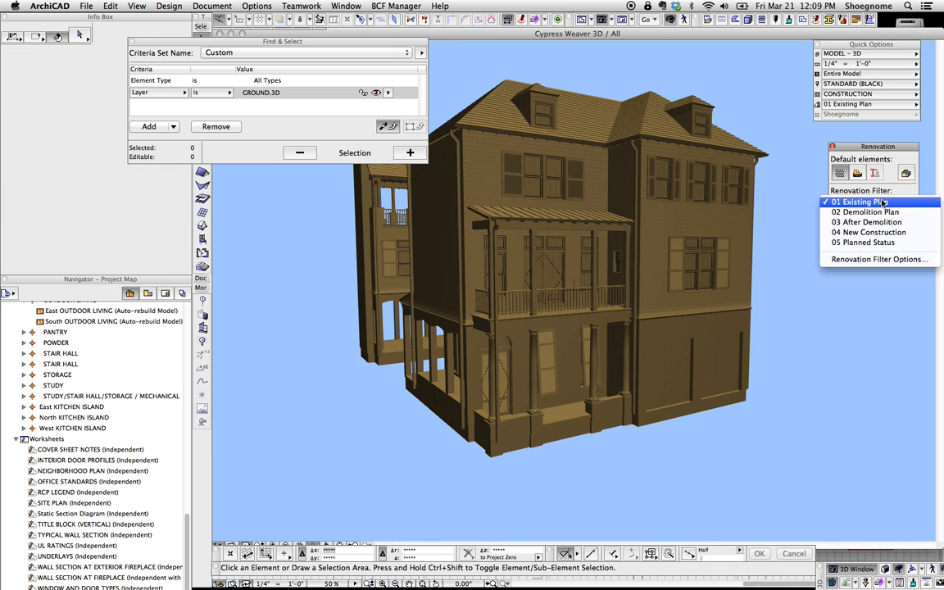
click(211, 6)
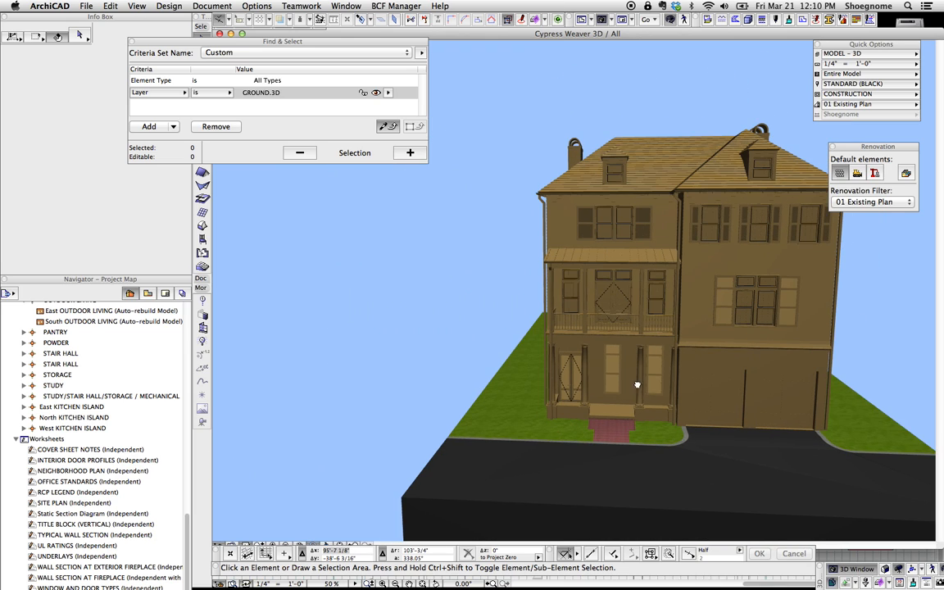
Step: Orbit to the front corner and reopen the Find & Select layer list with GROUND.3D
drag(637, 384, 614, 223)
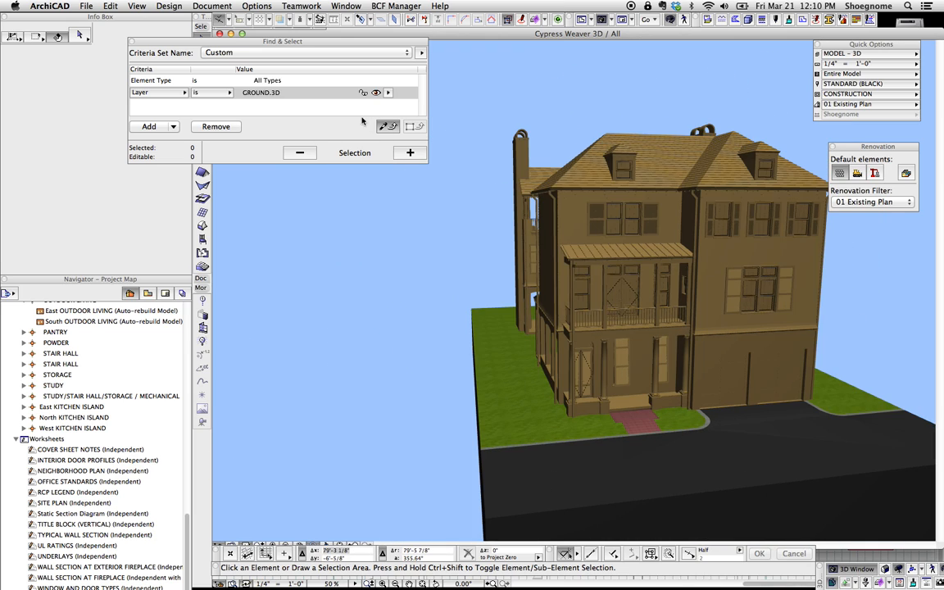
click(389, 92)
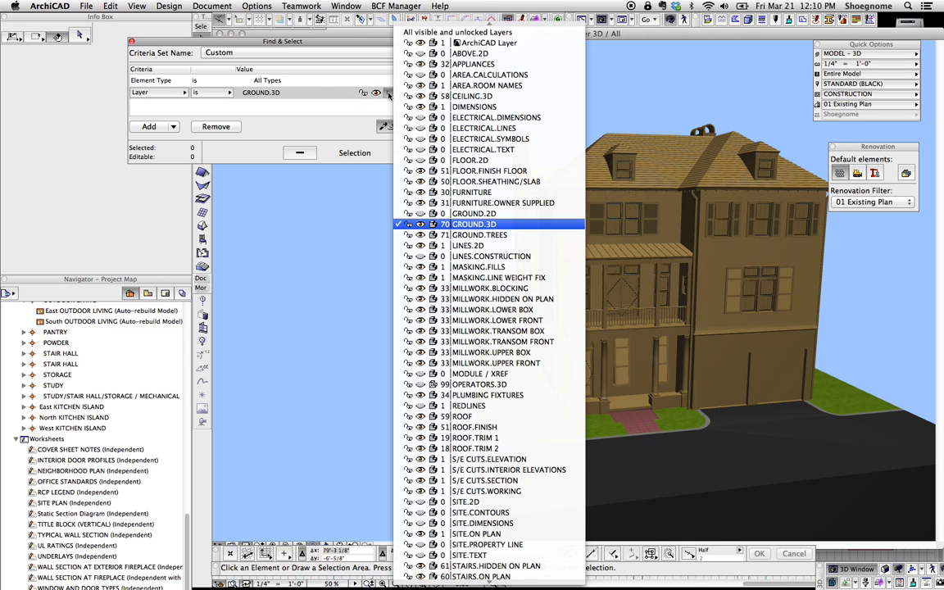
mouse_move(311, 299)
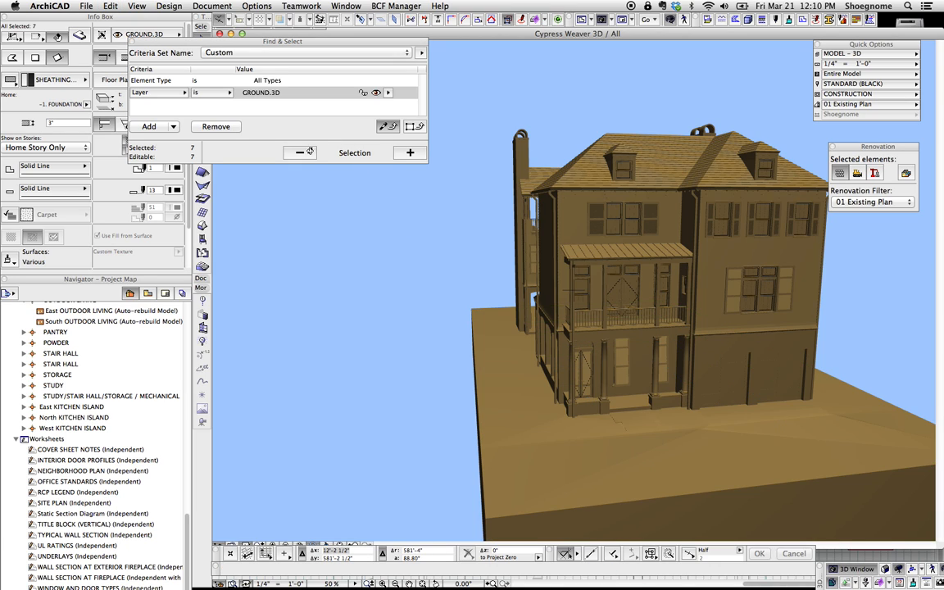
mouse_move(792, 280)
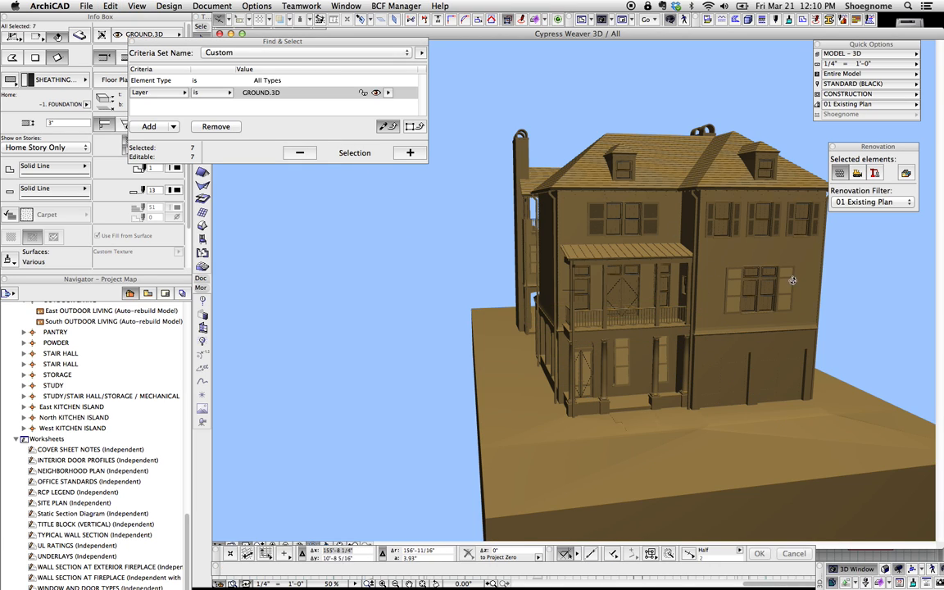
mouse_move(721, 287)
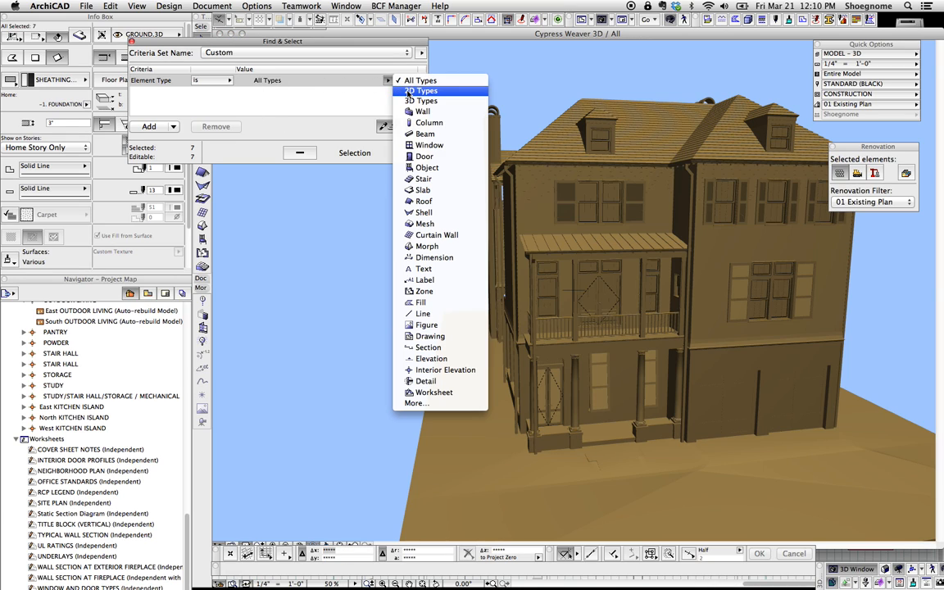
Step: Search for Window or Door element types and select all windows and doors
click(428, 145)
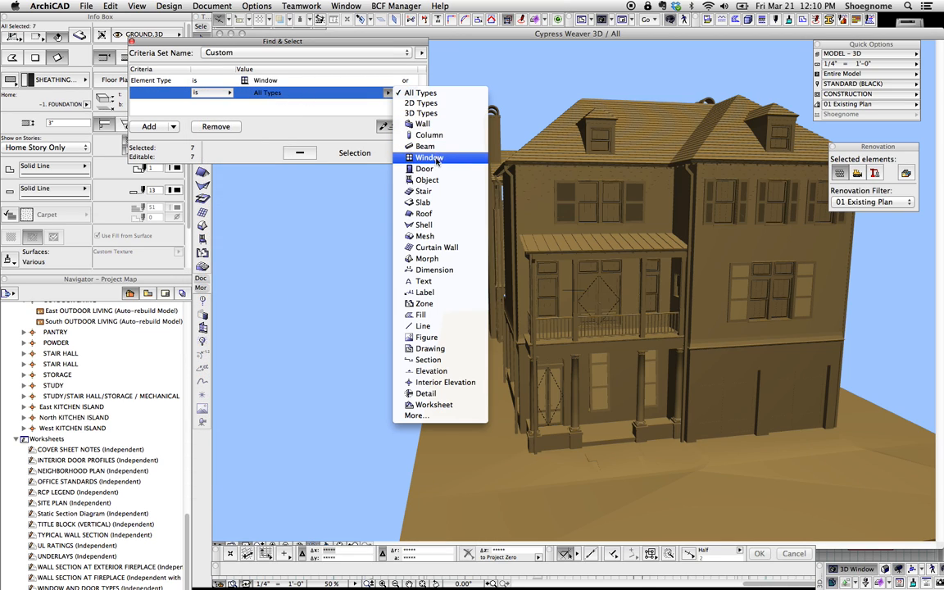
click(424, 168)
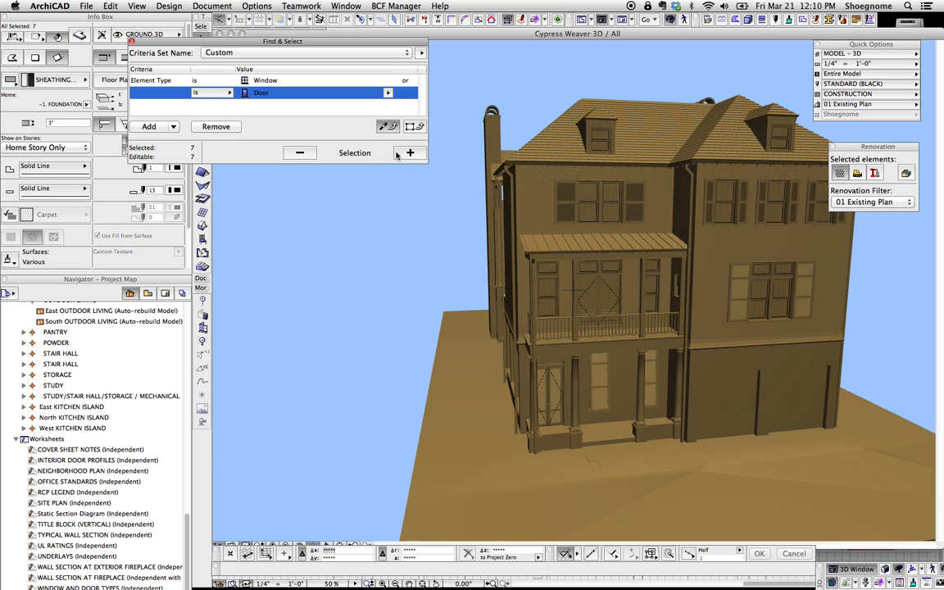
click(409, 153)
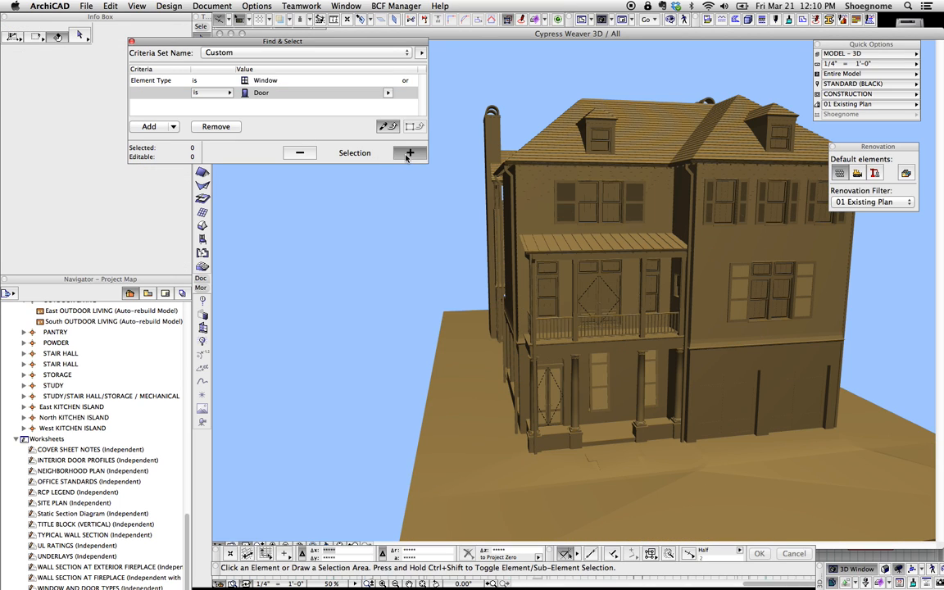
click(409, 152)
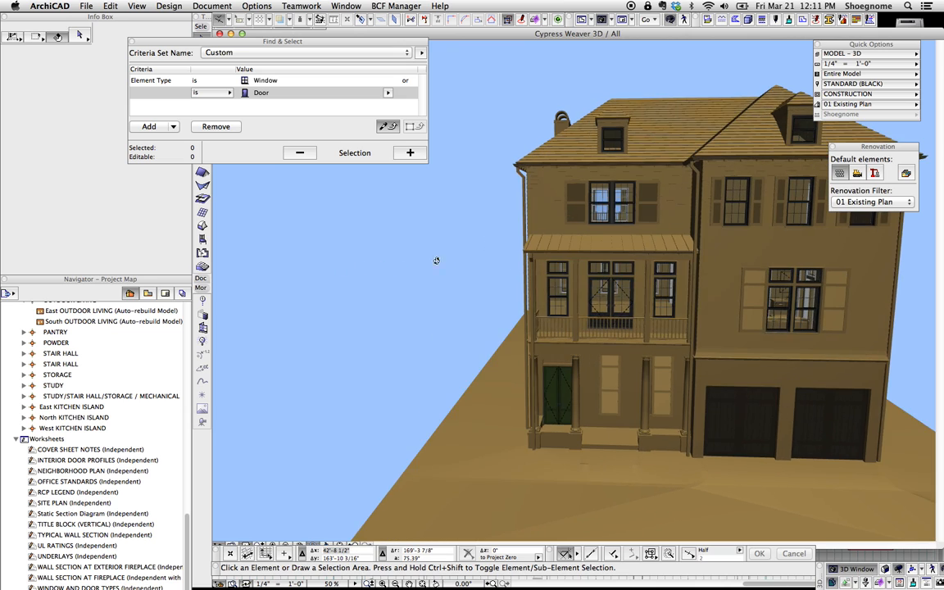
Step: Fly in close to the porch windows, then bring up the renovation filter commands
drag(436, 260, 447, 279)
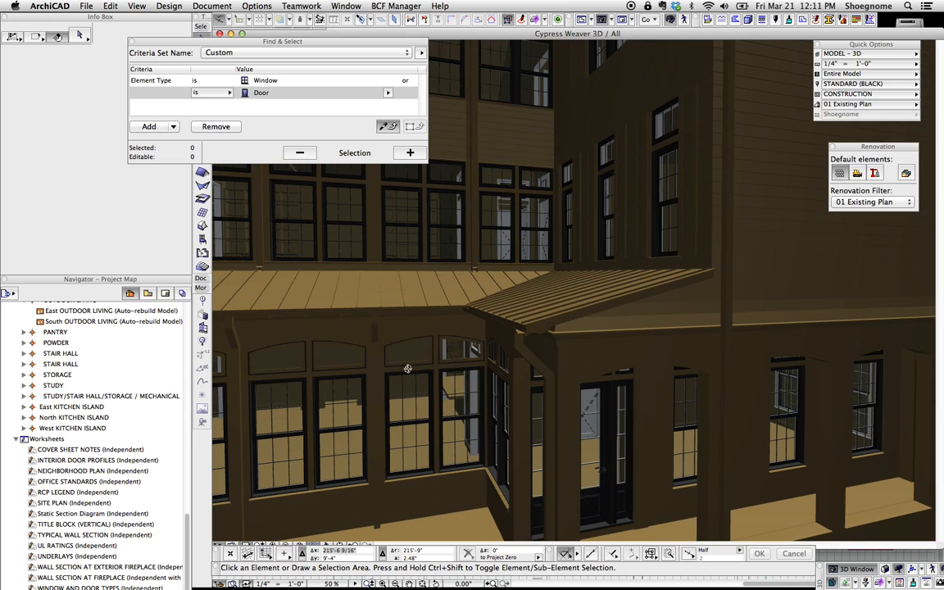
mouse_move(416, 356)
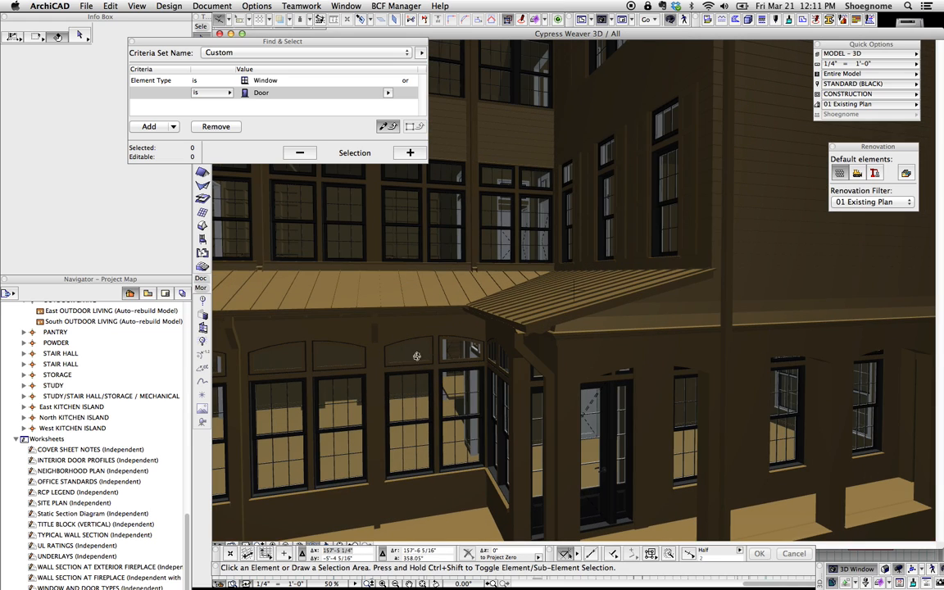
mouse_move(488, 383)
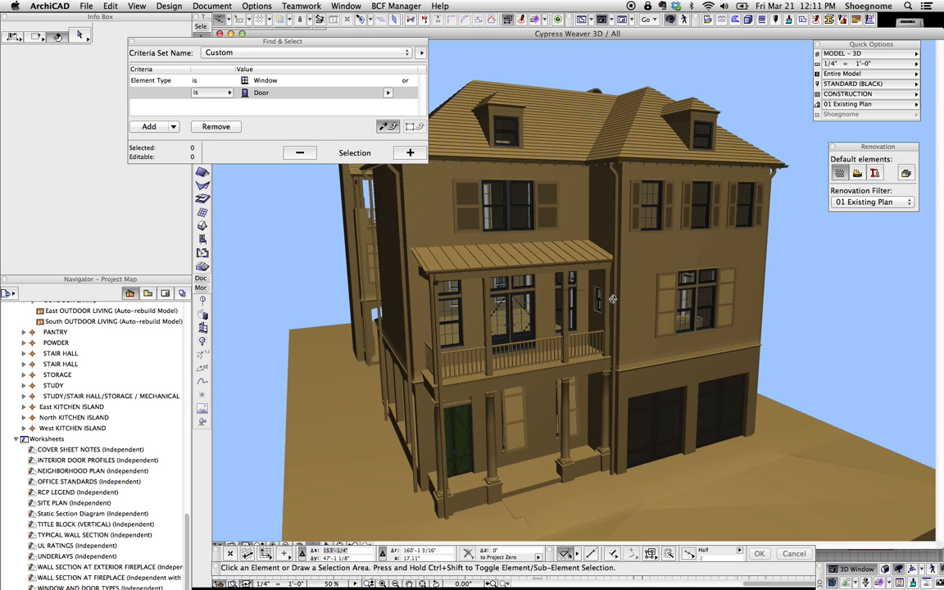
click(211, 6)
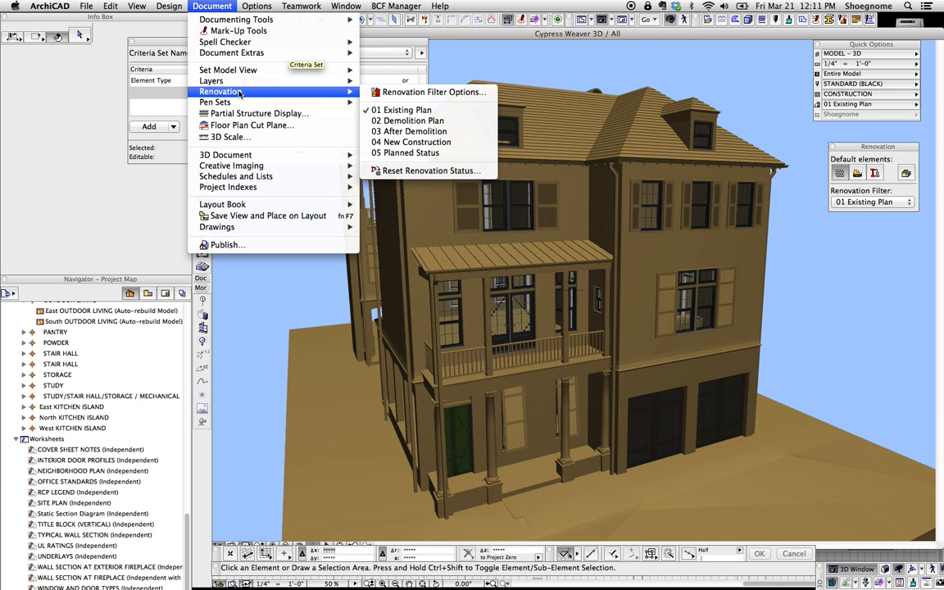
Step: Change the existing-elements override surface to Surf-Ceramics, Glazed and apply the filter
click(435, 91)
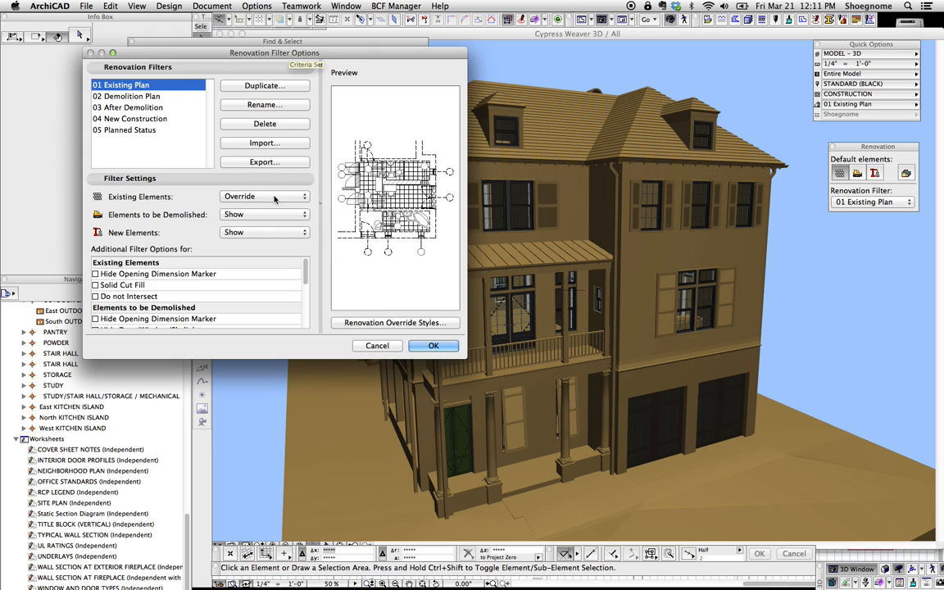
click(395, 322)
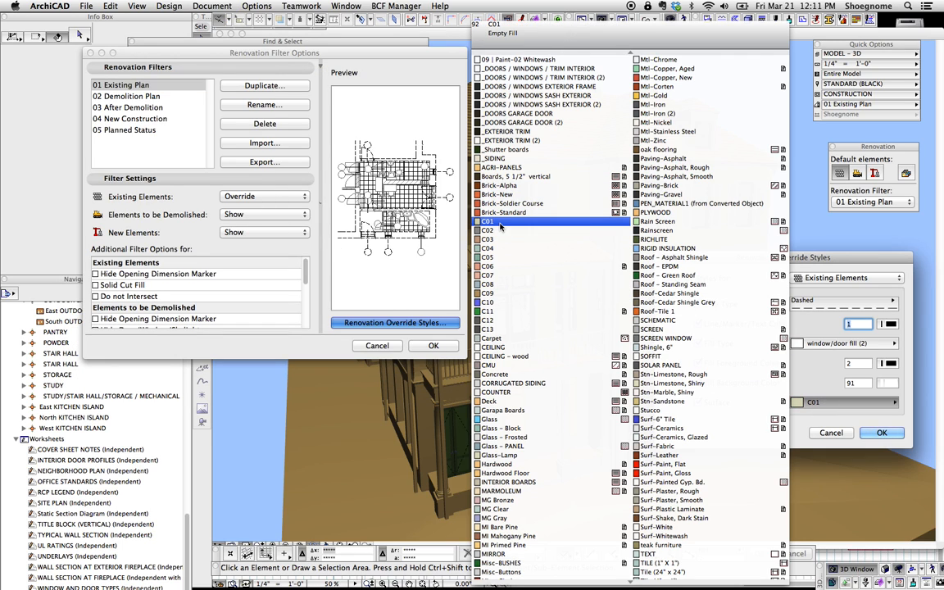
click(673, 437)
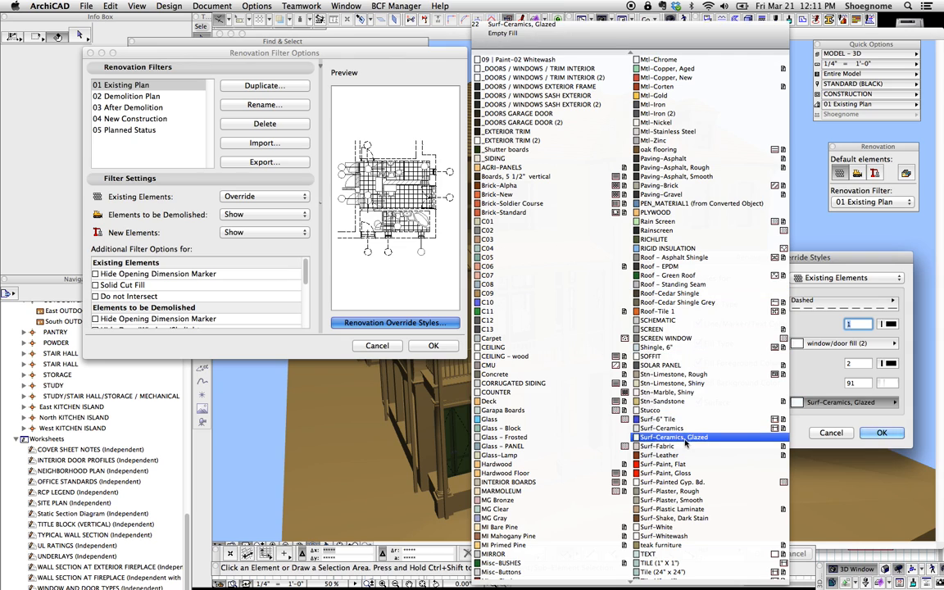
click(667, 491)
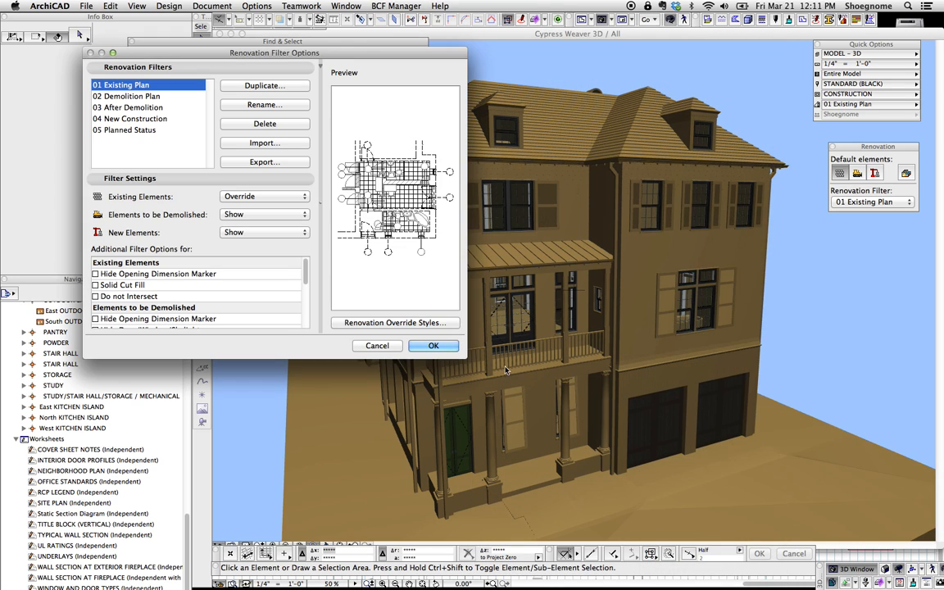
click(434, 345)
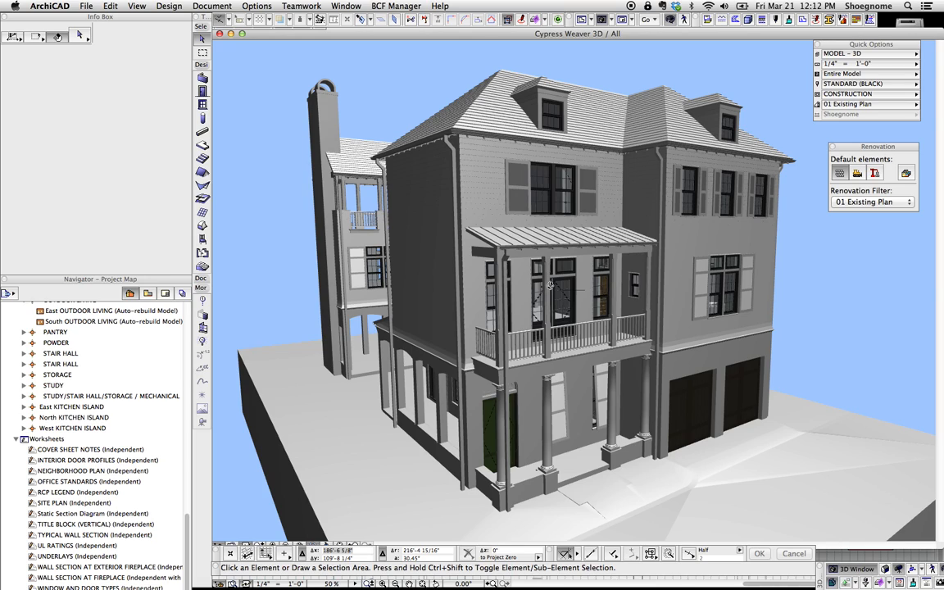
mouse_move(584, 273)
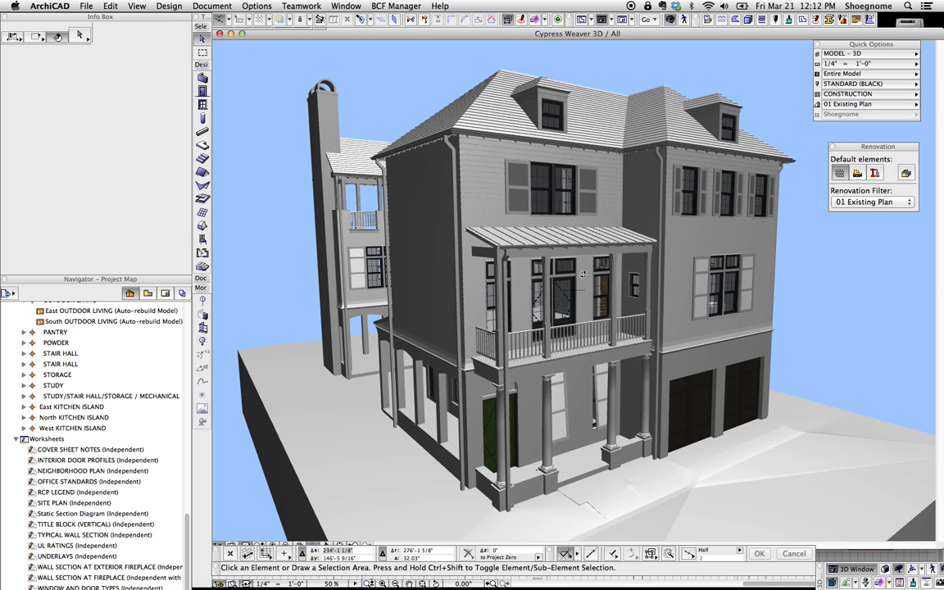